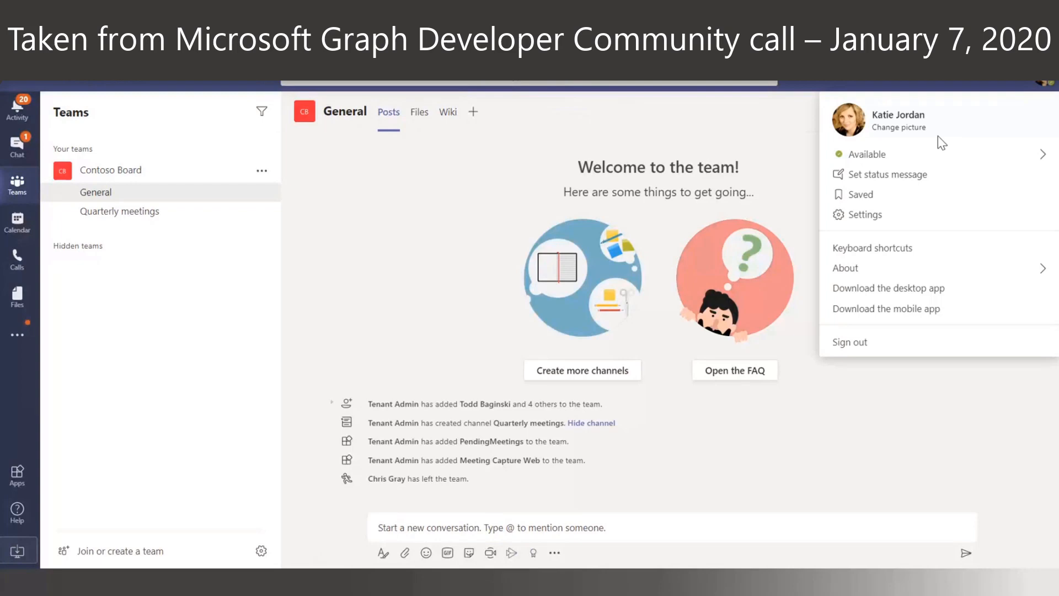
mouse_move(956, 108)
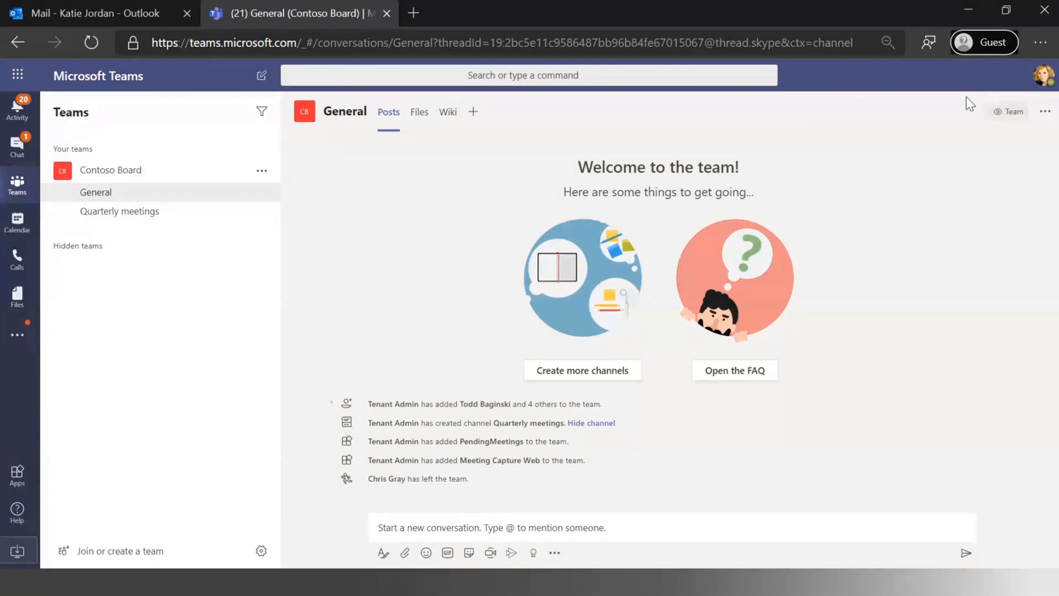
mouse_move(473, 174)
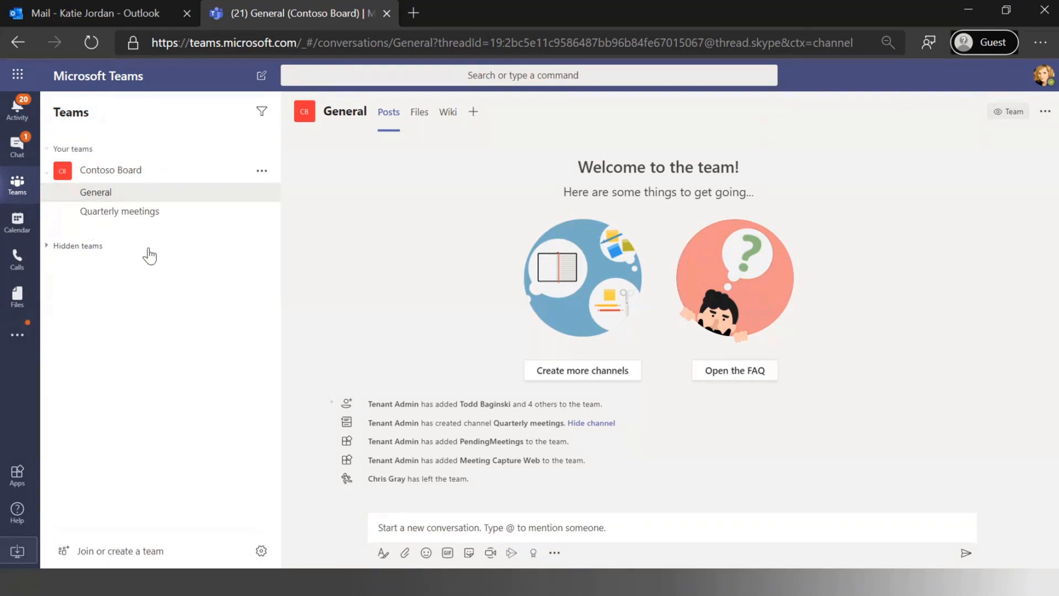
mouse_move(53, 403)
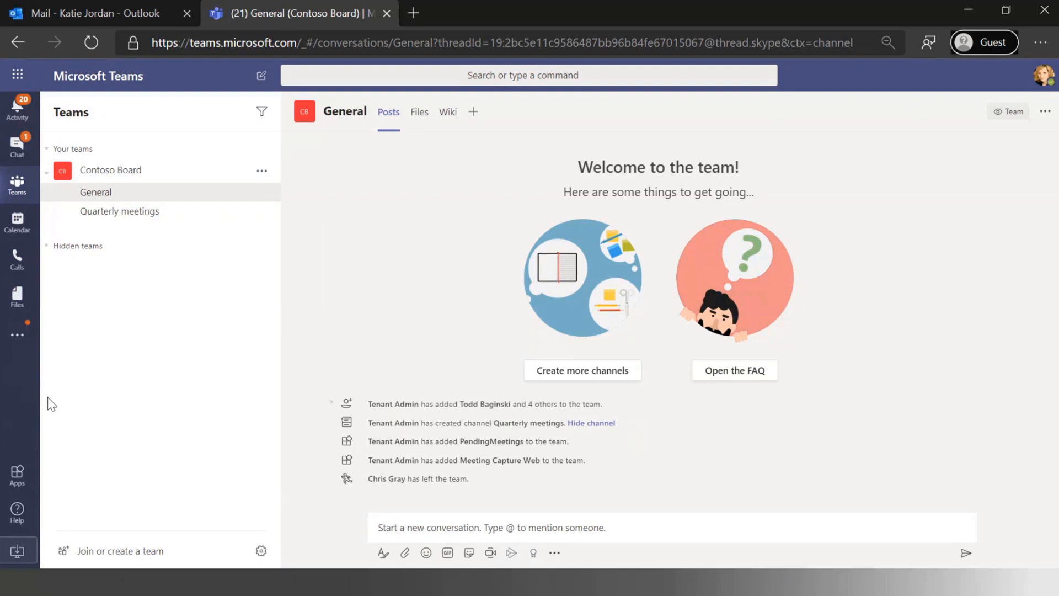
mouse_move(102, 170)
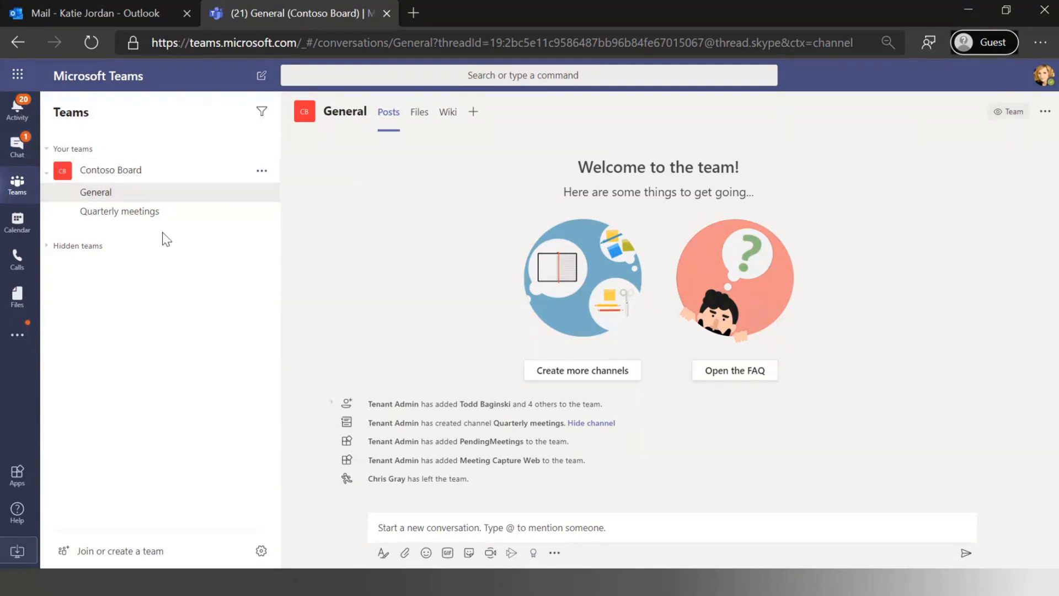
Open the Quarterly meetings channel under the Contoso Board team
left_click(120, 210)
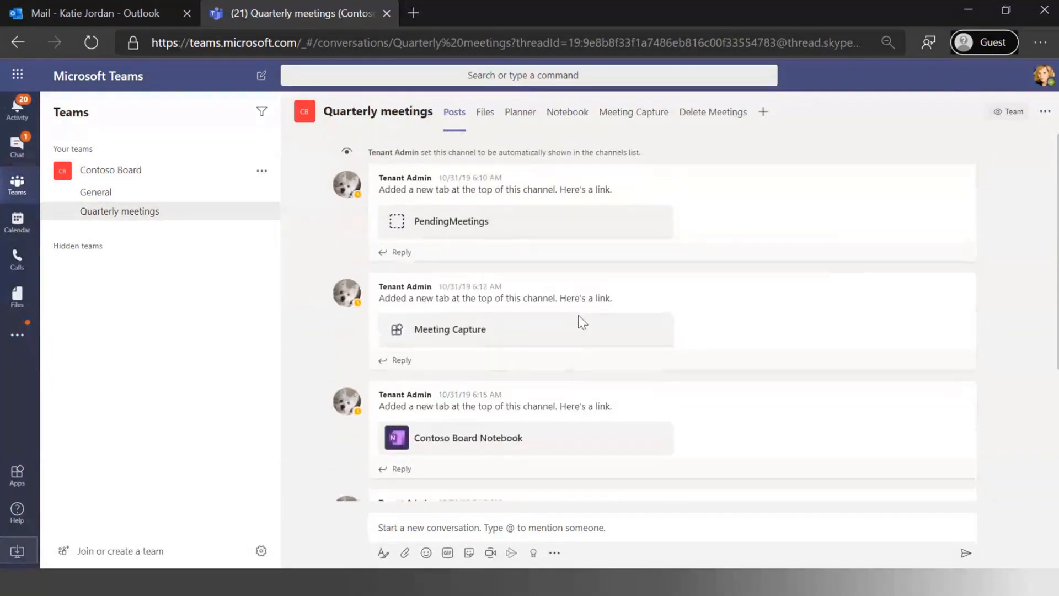
scroll("down", 3)
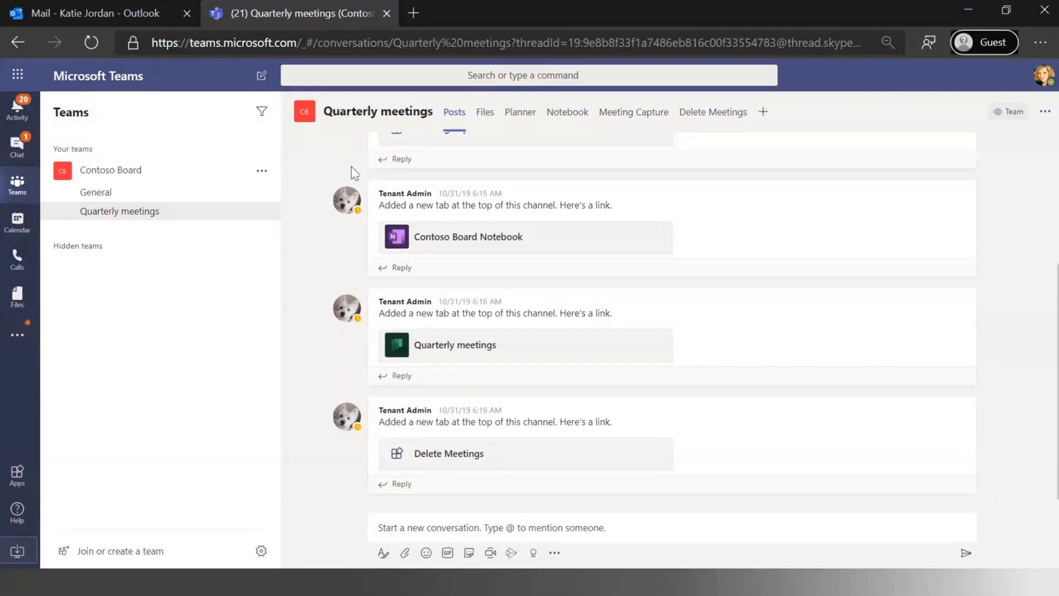
left_click(262, 170)
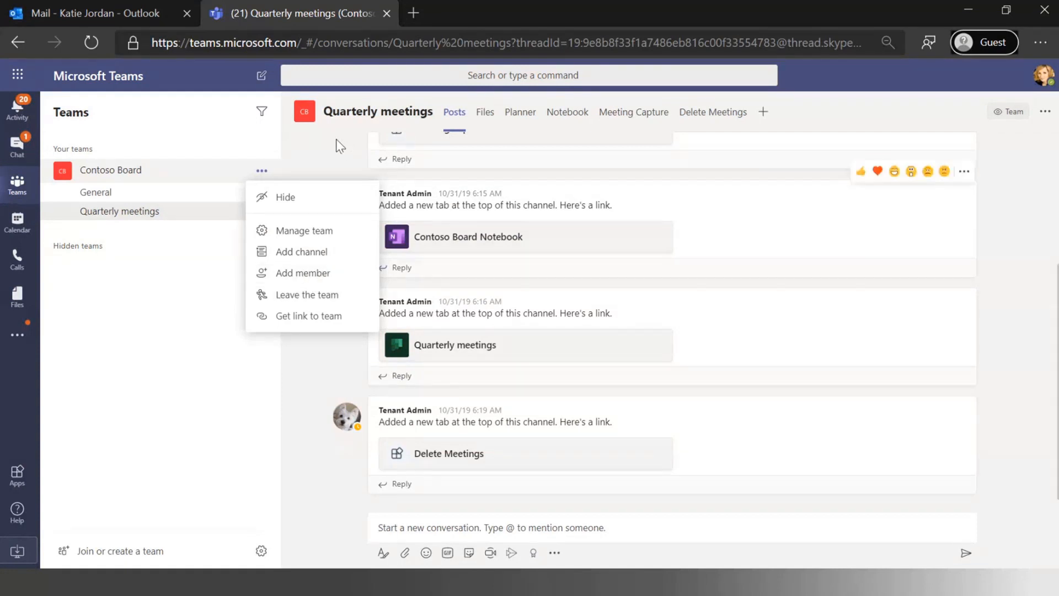
left_click(633, 111)
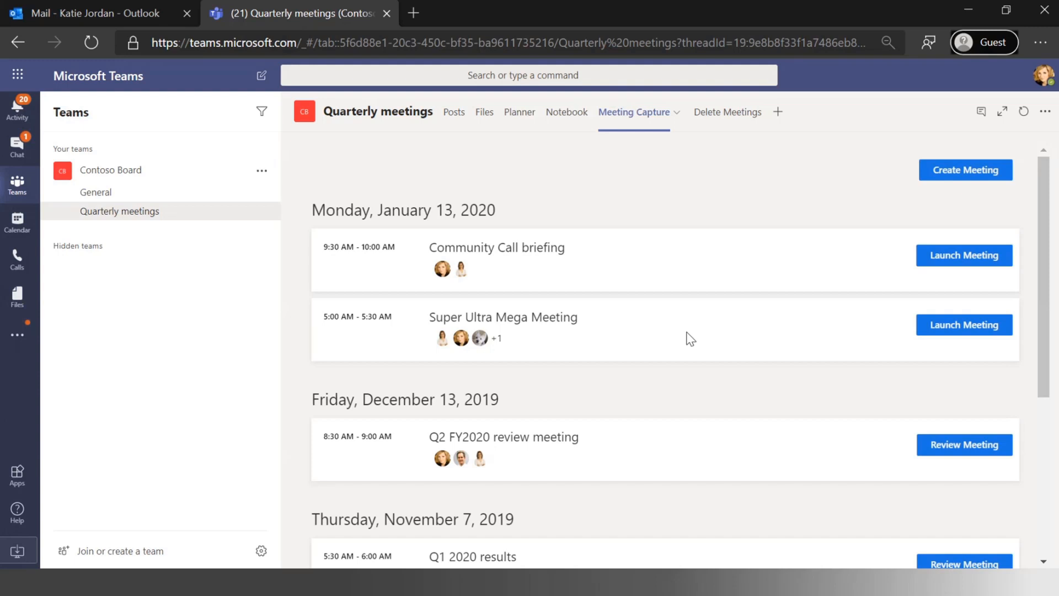
mouse_move(686, 341)
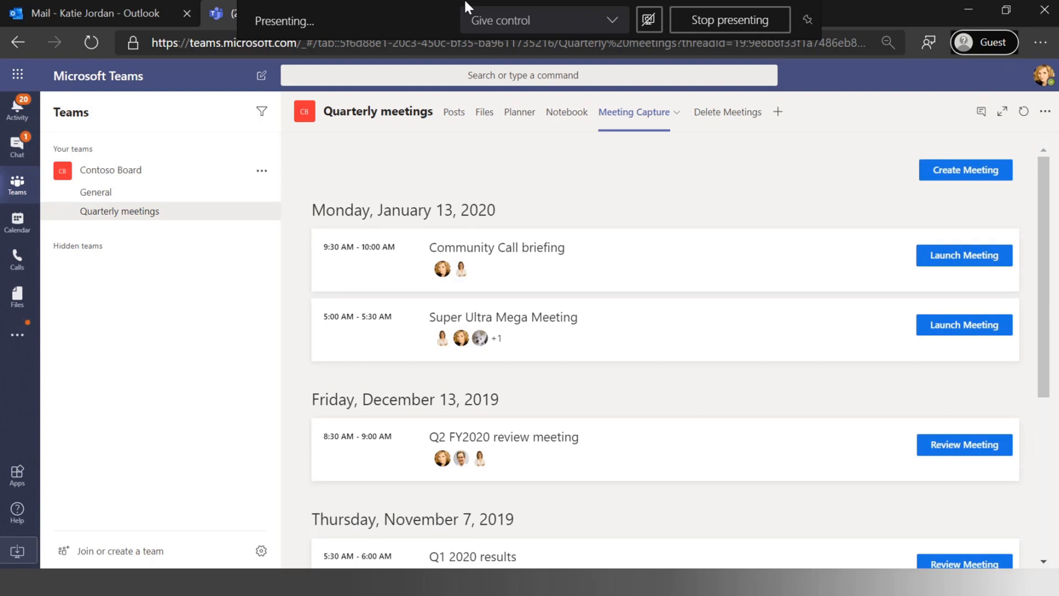
mouse_move(724, 241)
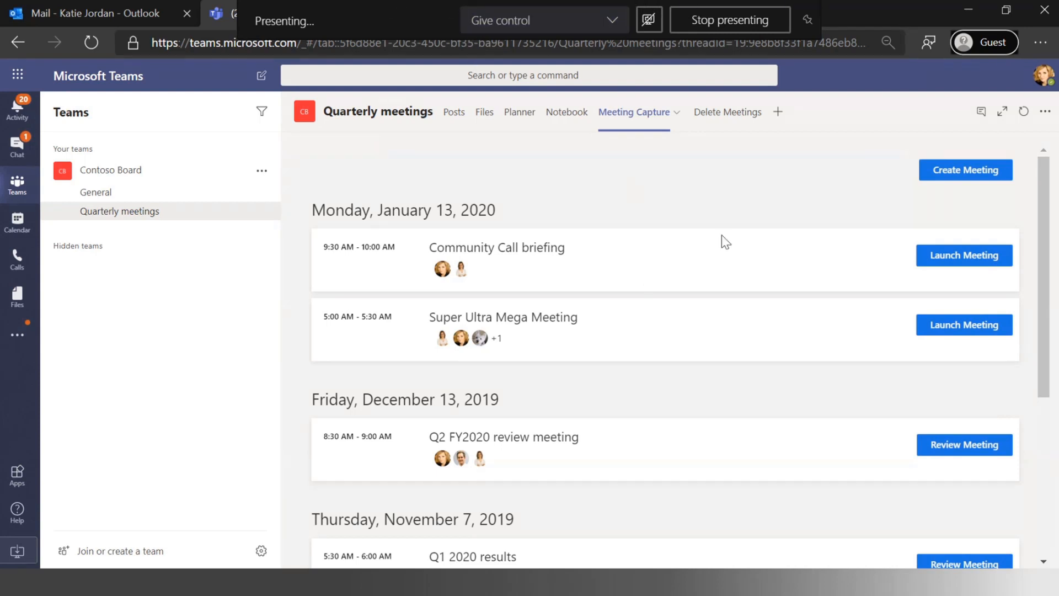
Create a meeting titled 'Community Call for Feb' with Todd Baginski as attendee
left_click(964, 169)
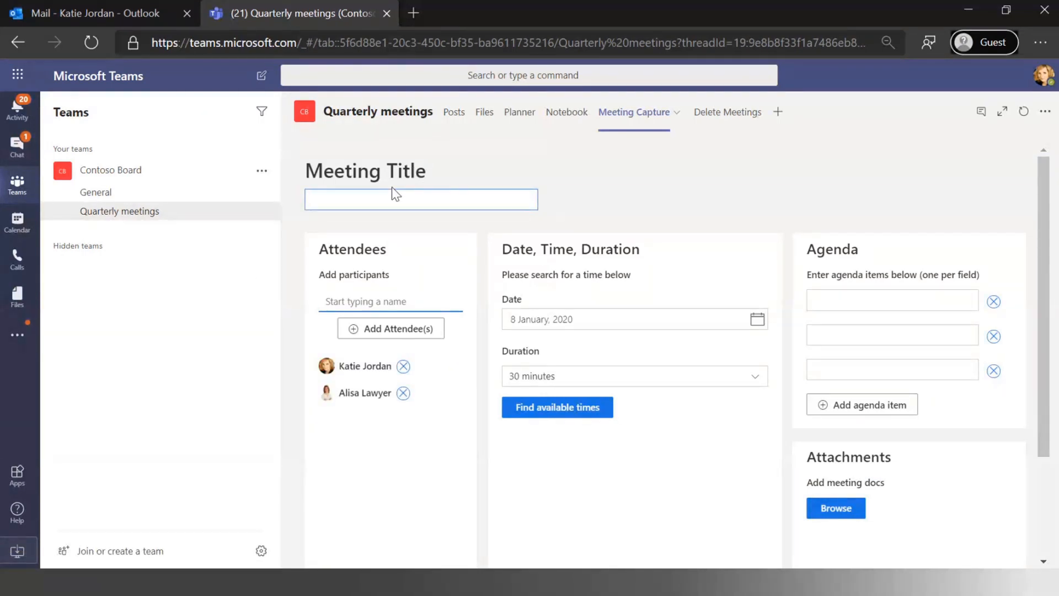
type("Community Call for")
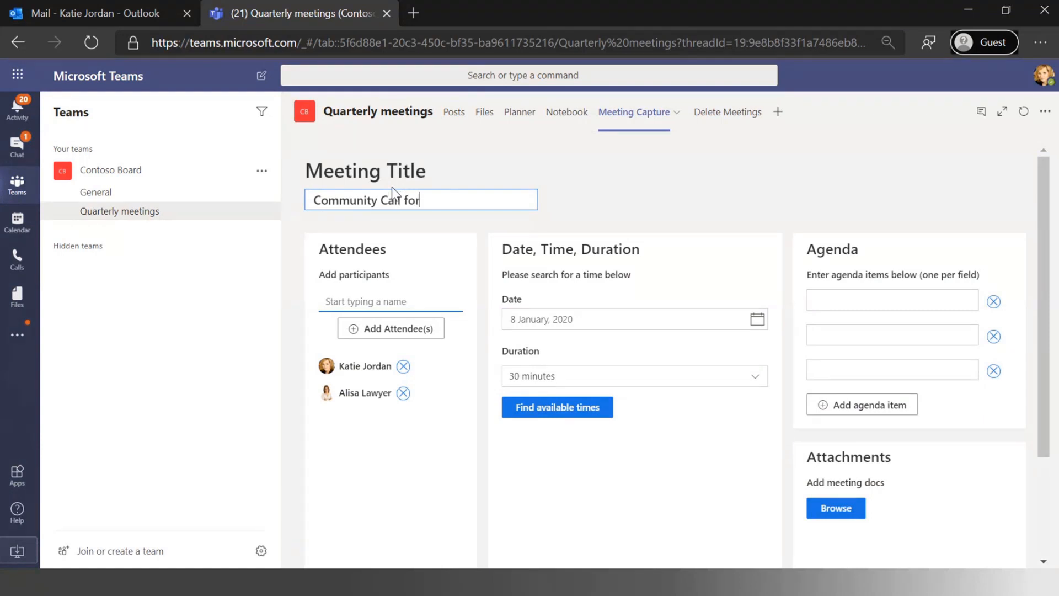
type("Feb")
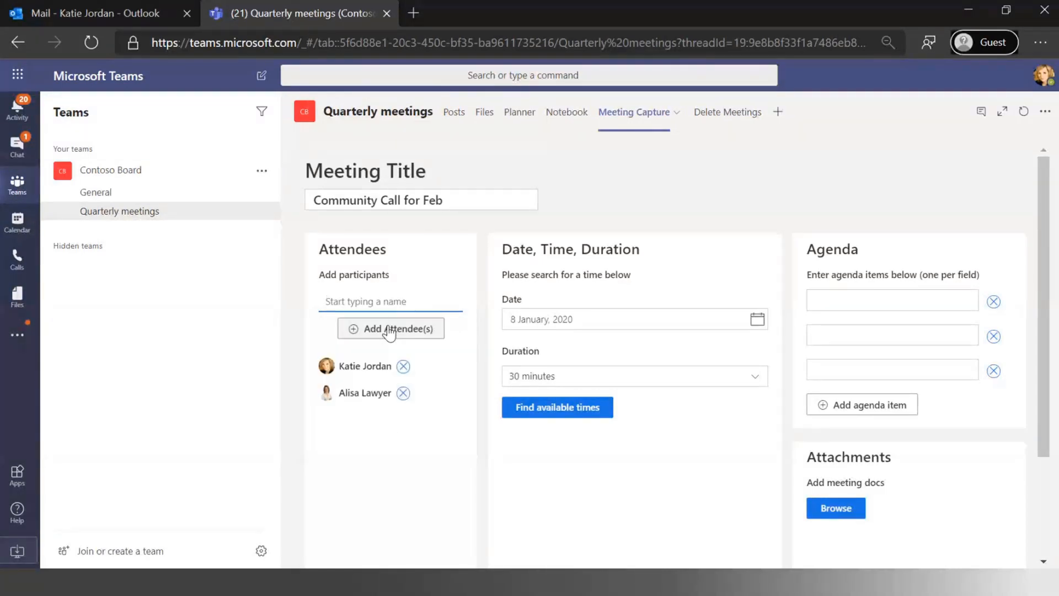
type("todd")
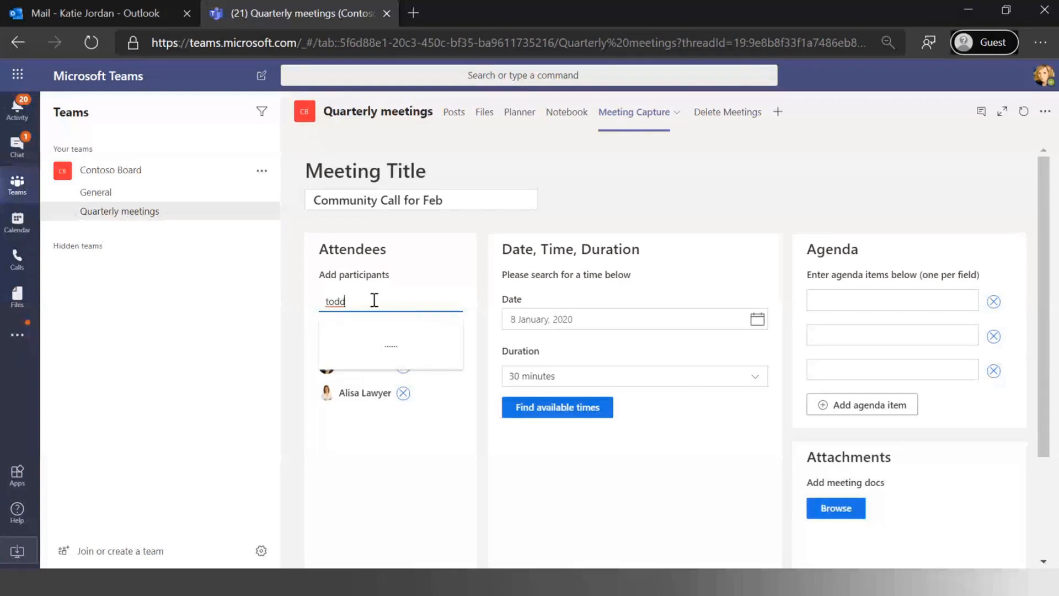
mouse_move(407, 304)
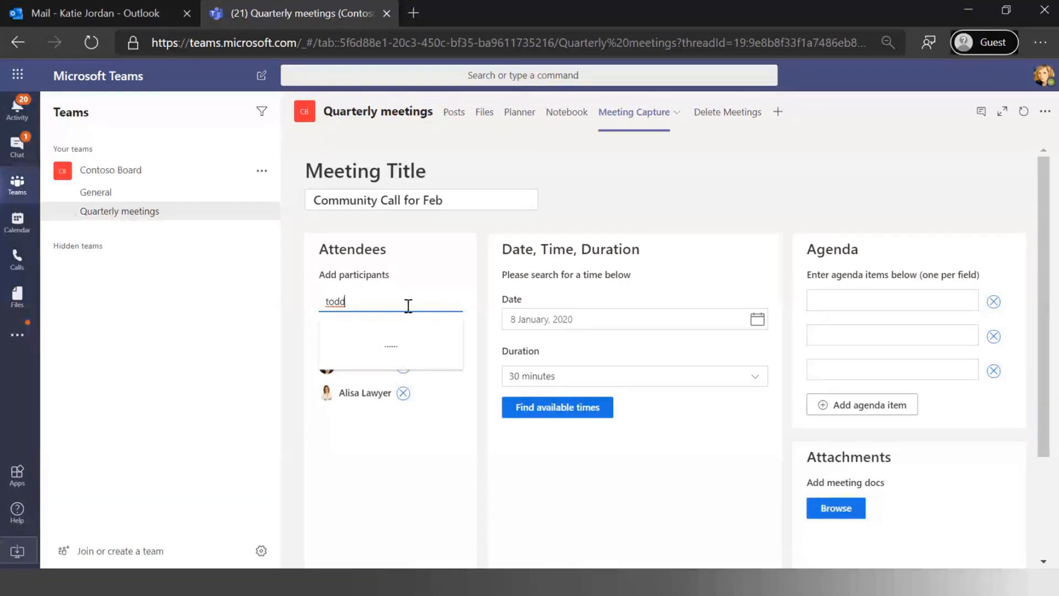
type("todd")
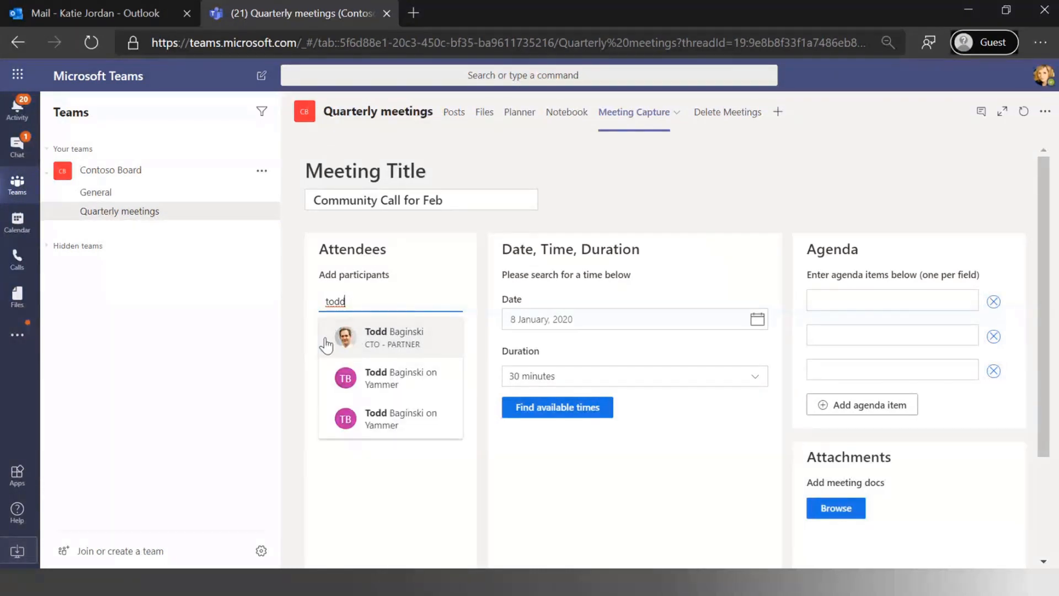
left_click(393, 337)
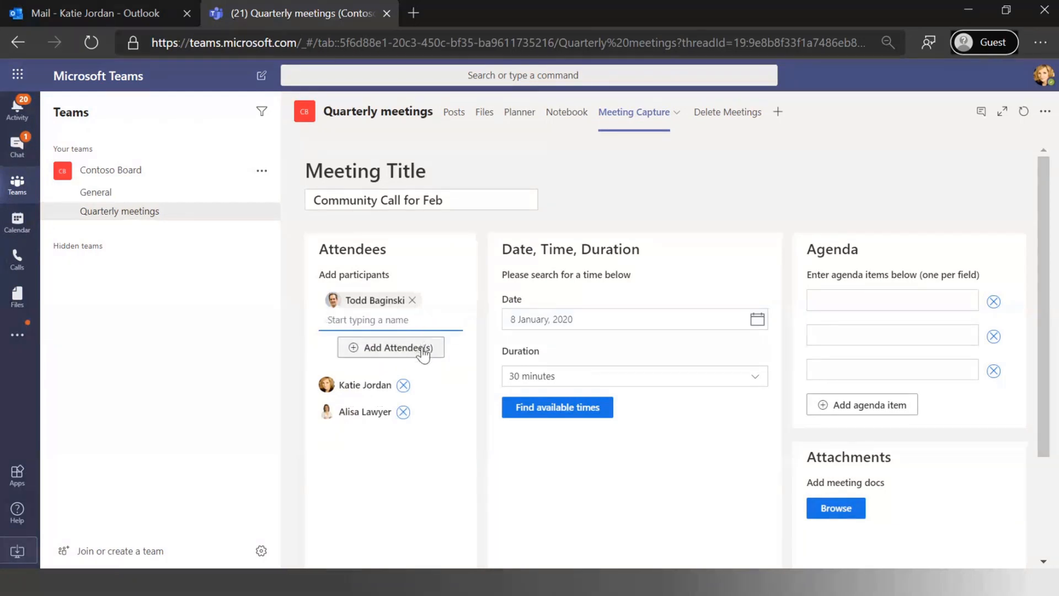
left_click(390, 347)
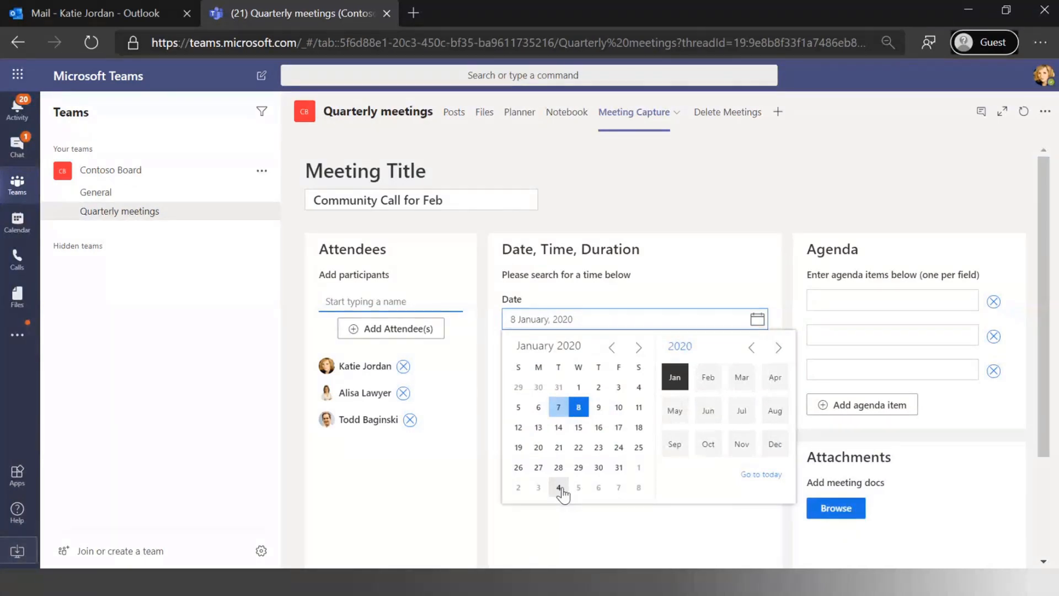
mouse_move(539, 427)
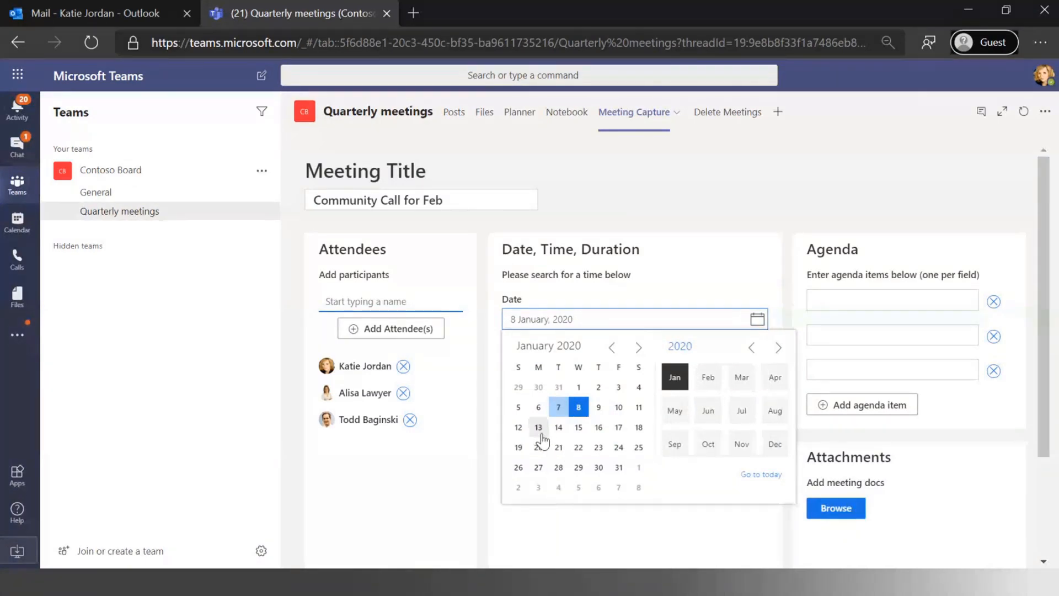
Set the date to January 13, 2020 and choose the 10:00–10:30 am free slot
left_click(538, 426)
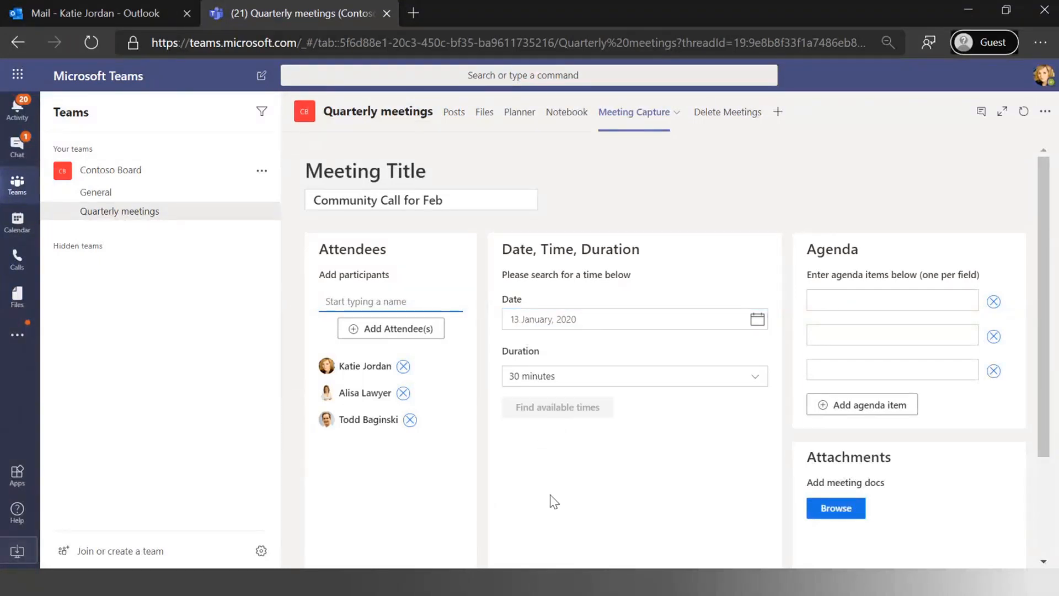
left_click(557, 406)
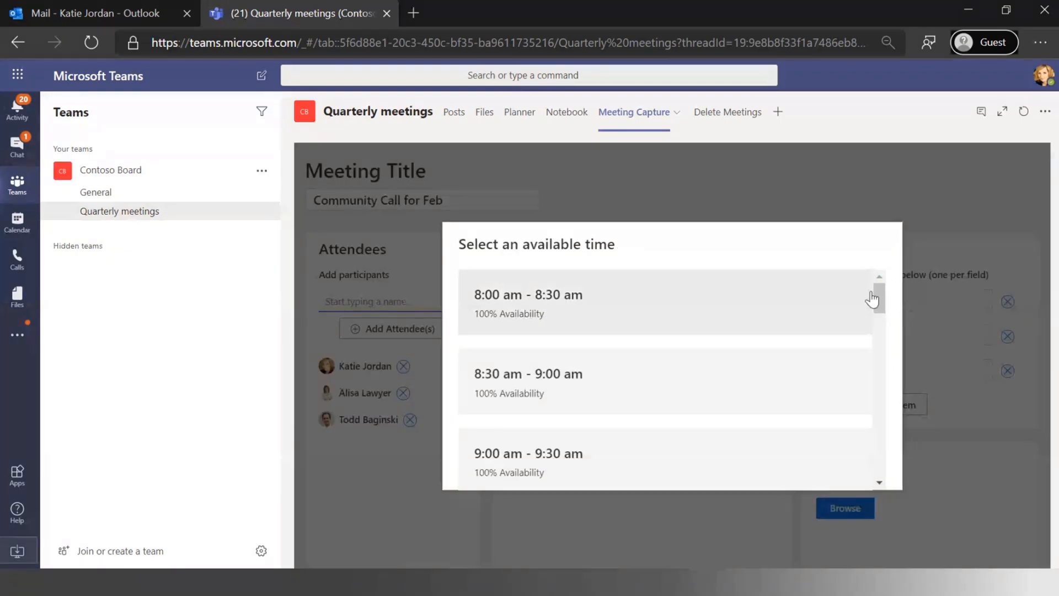
scroll("down", 3)
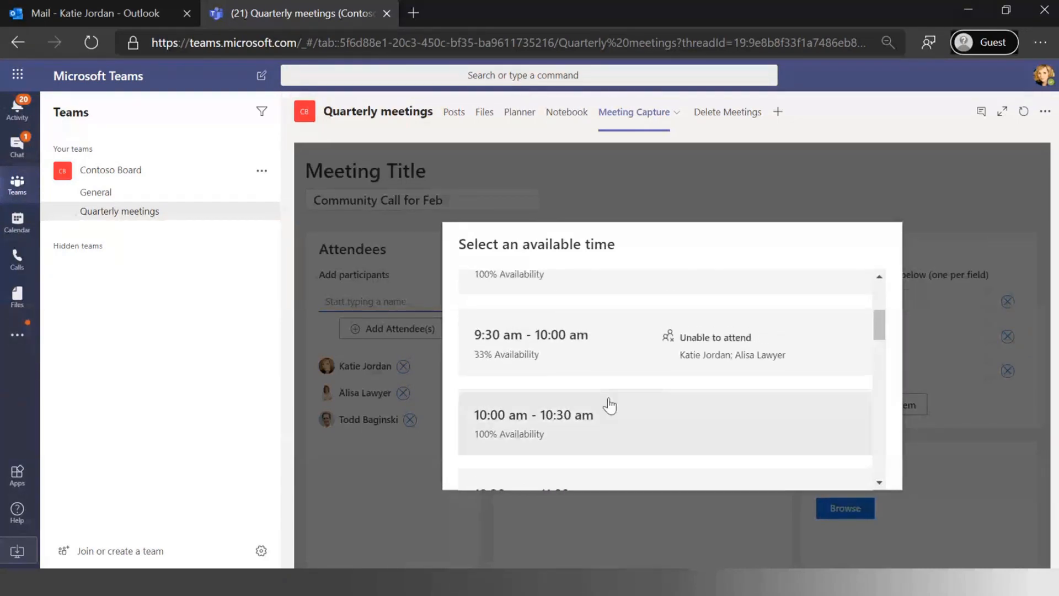
mouse_move(776, 345)
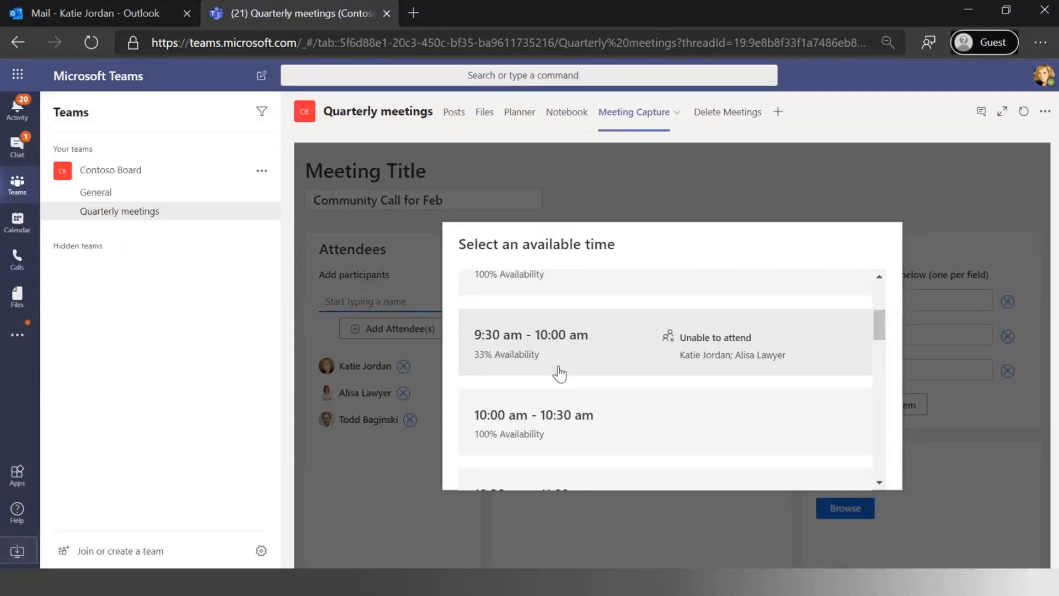
left_click(533, 421)
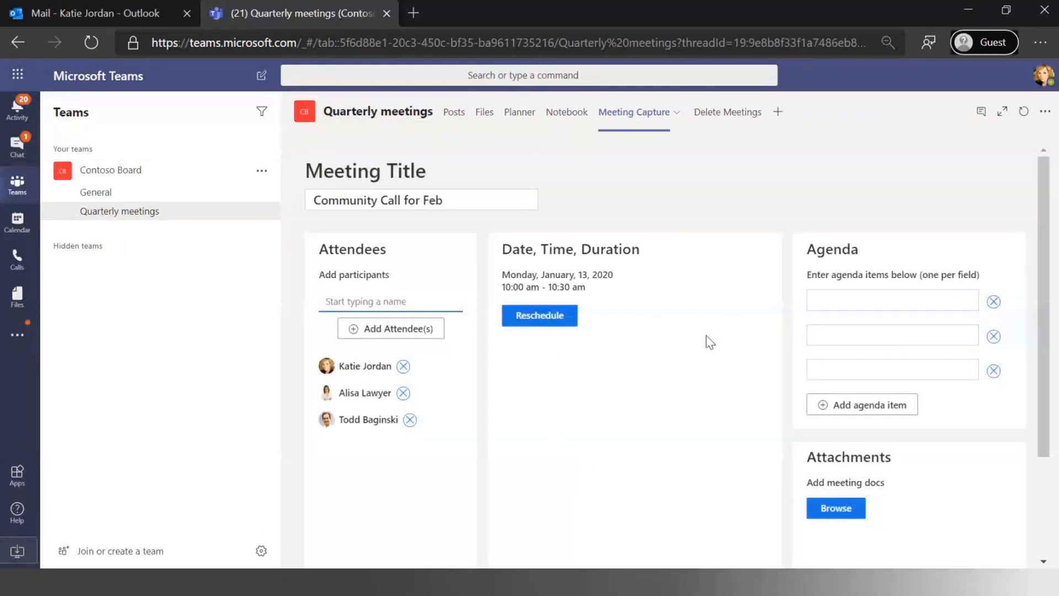
Enter agenda items 'Review content from Jan', 'Discuss potential speakers', 'Talk about content from engineering'
left_click(891, 300)
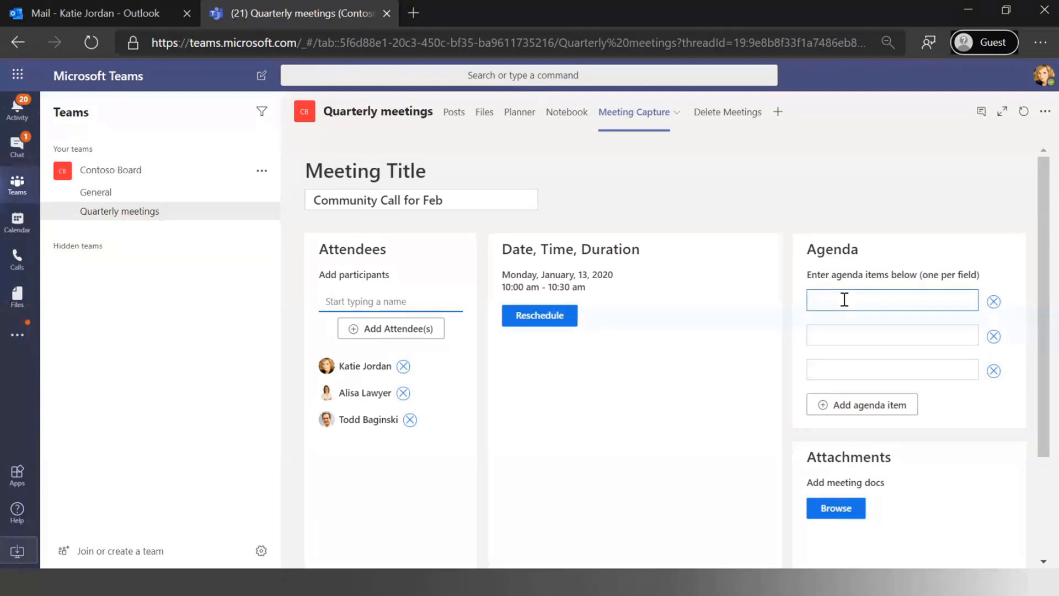
type("Review content")
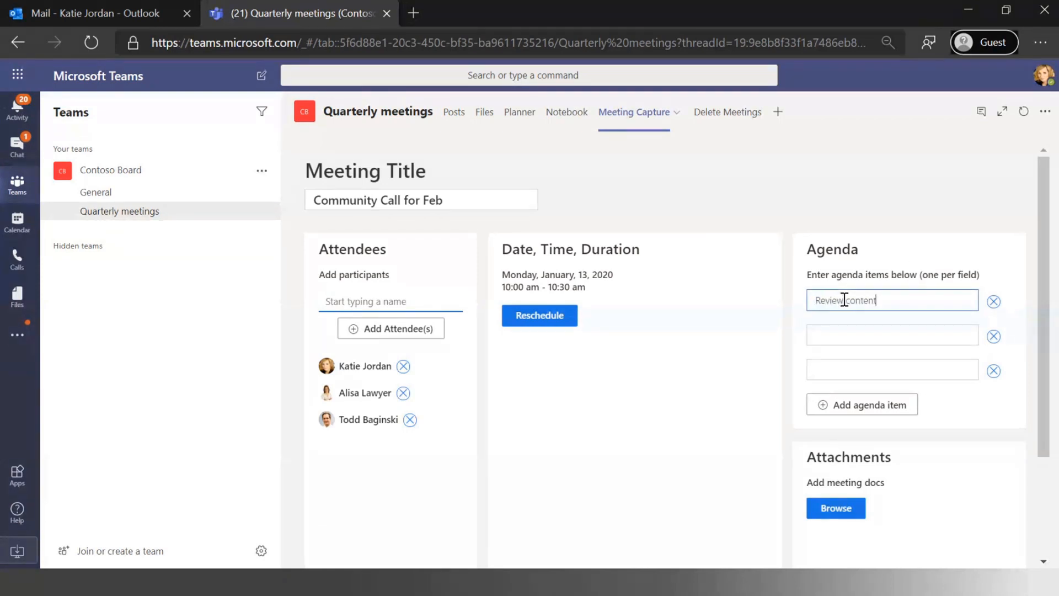
type("from Jan")
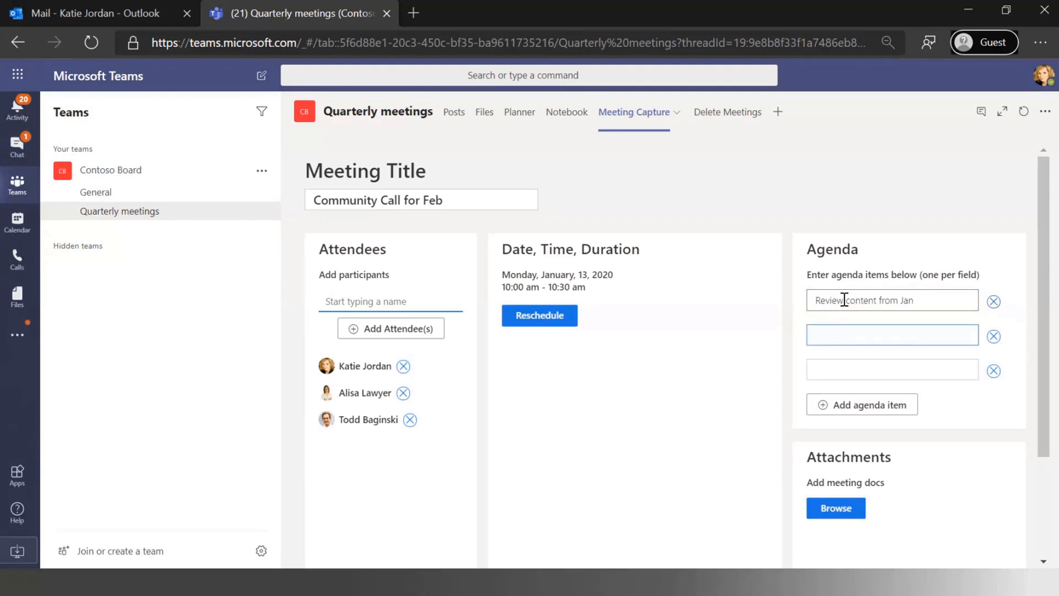
type("Discuss potential")
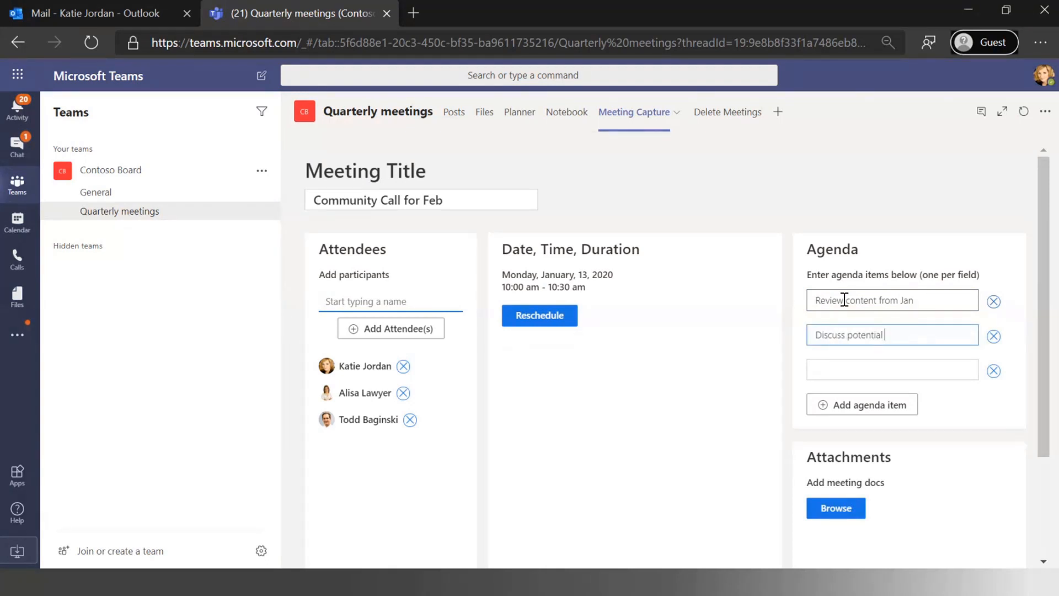
type("speakers")
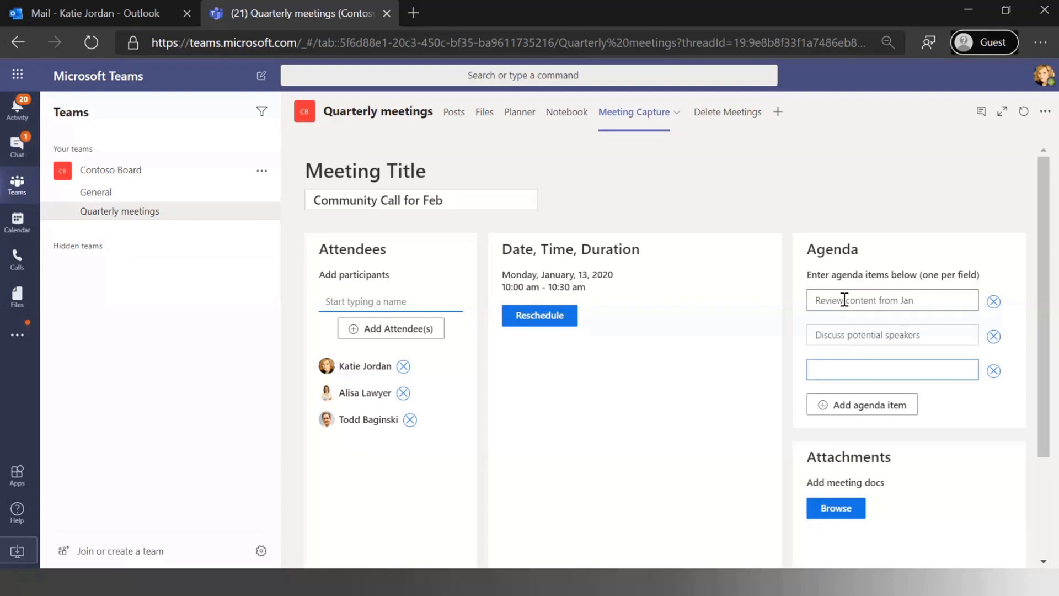
type("Talk about conte")
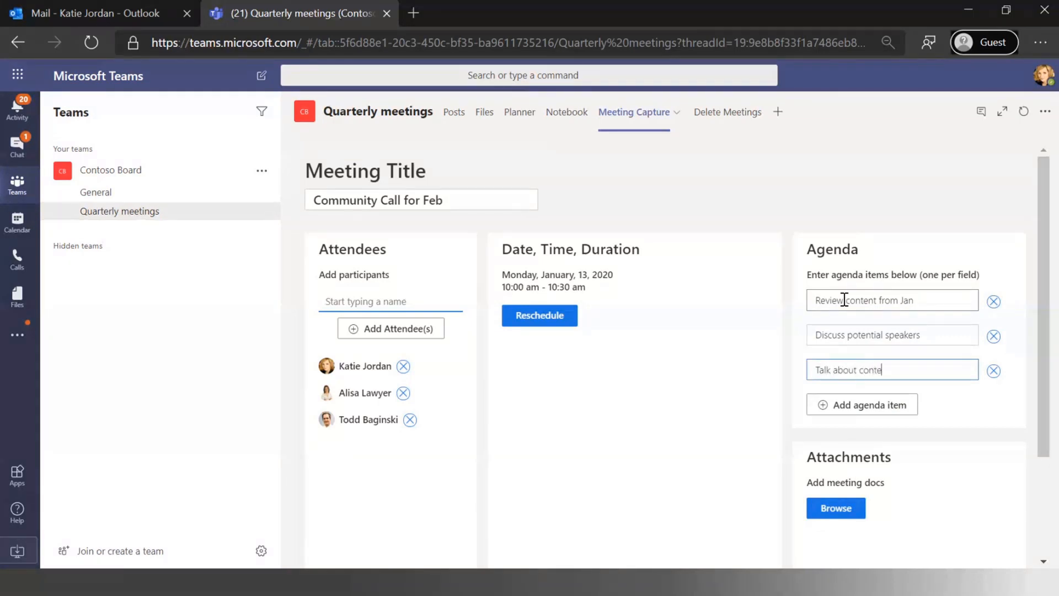
type("nt from engineering")
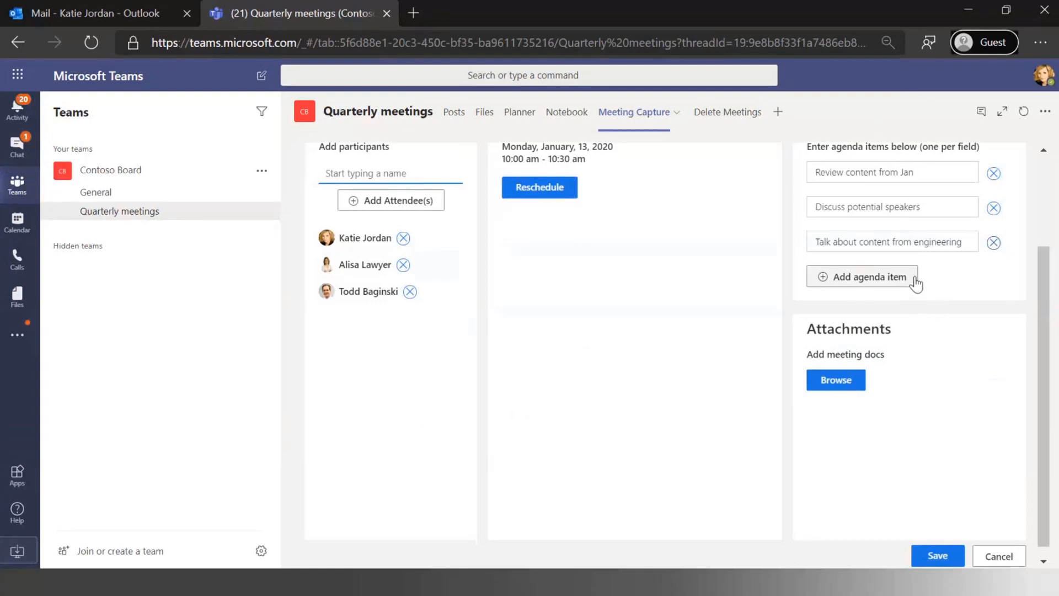
Attach Microsoft Graph Community Call.docx, save the meeting, and dismiss the confirmation
left_click(834, 379)
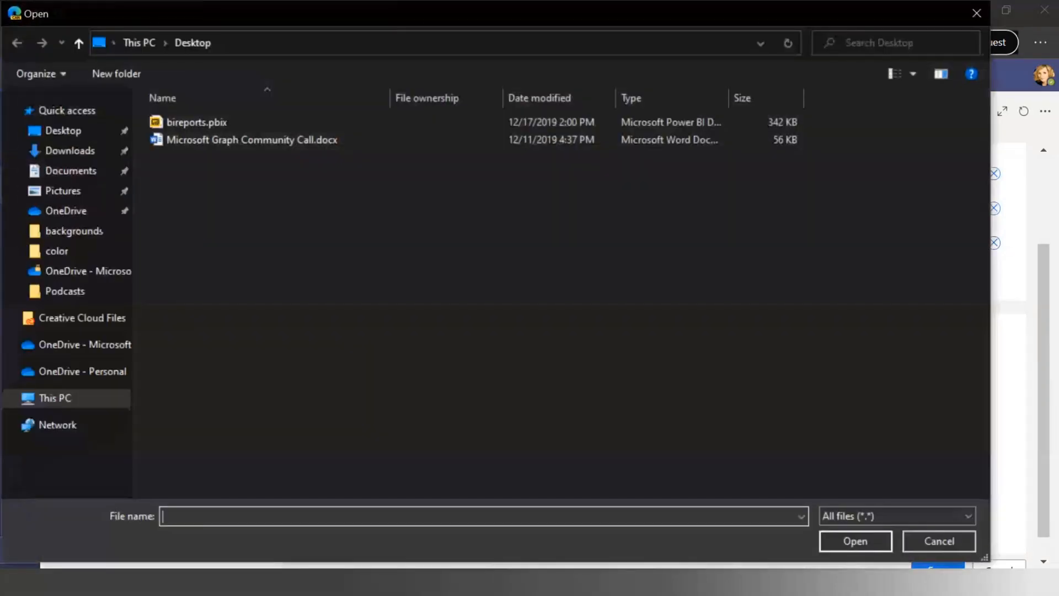
left_click(854, 540)
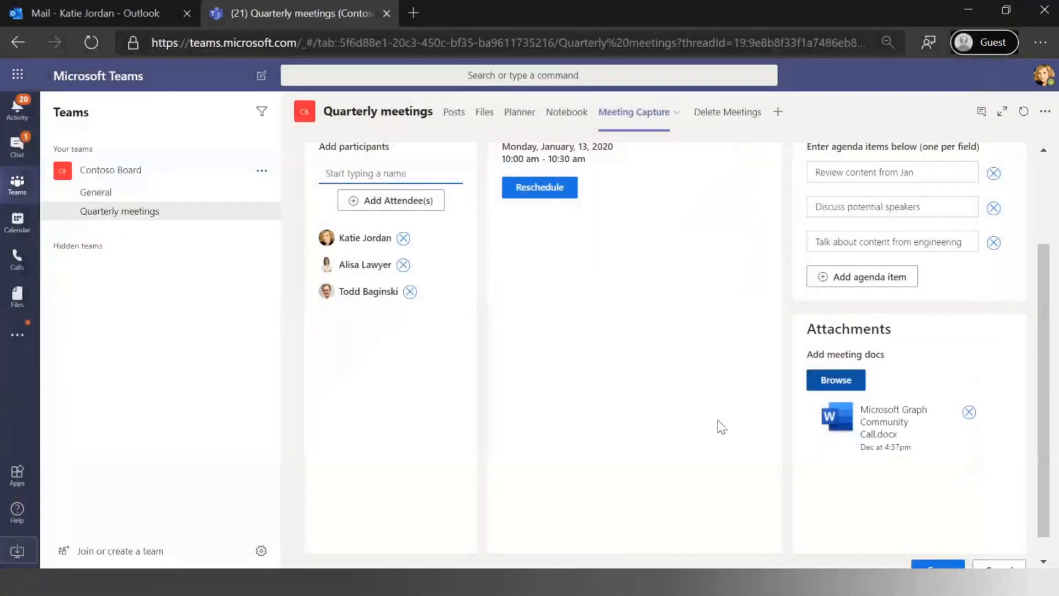
mouse_move(849, 464)
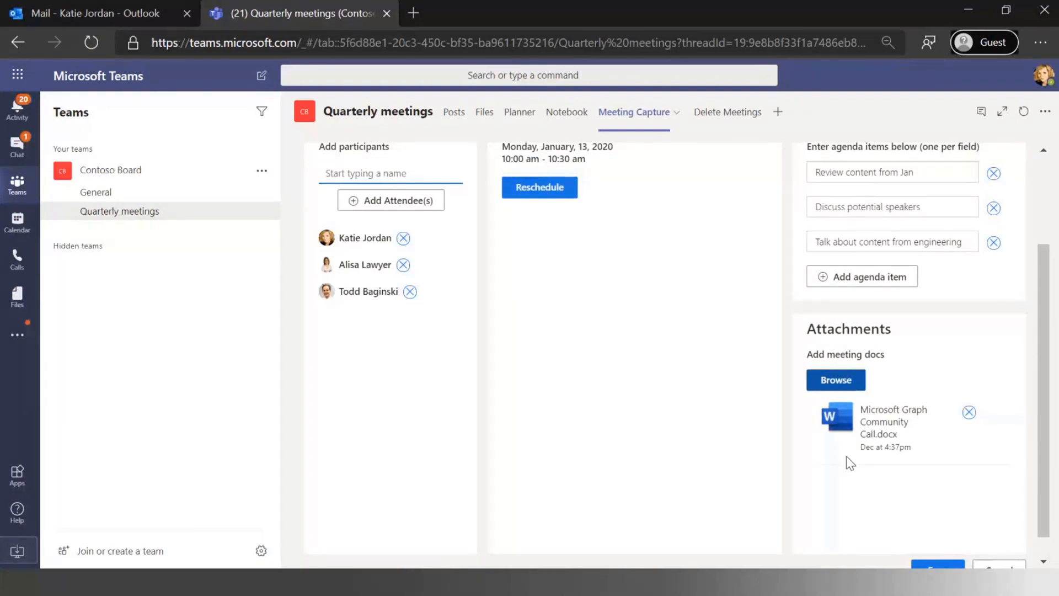
scroll("down", 3)
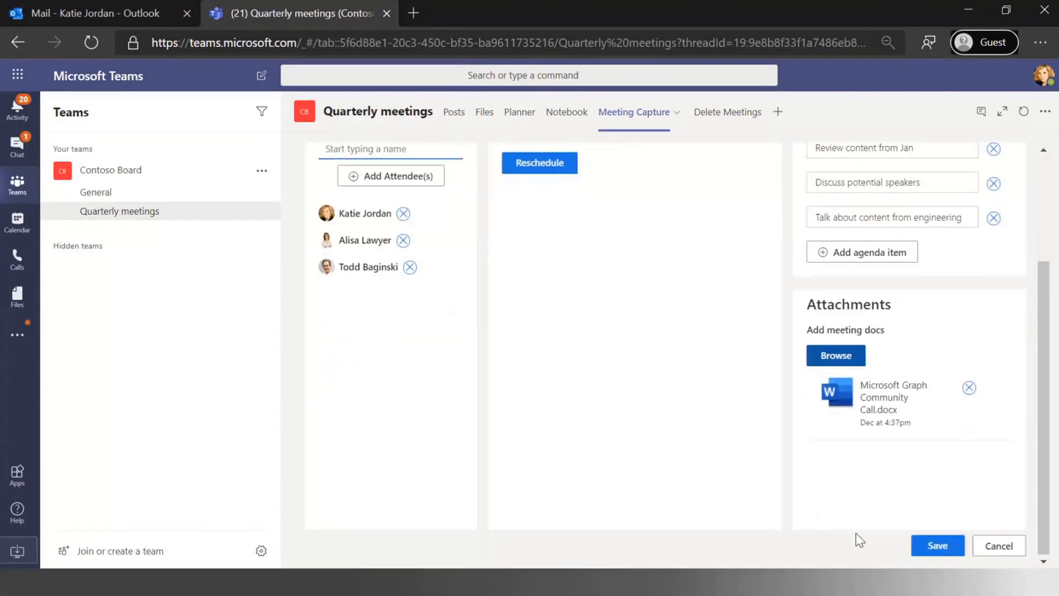
left_click(937, 545)
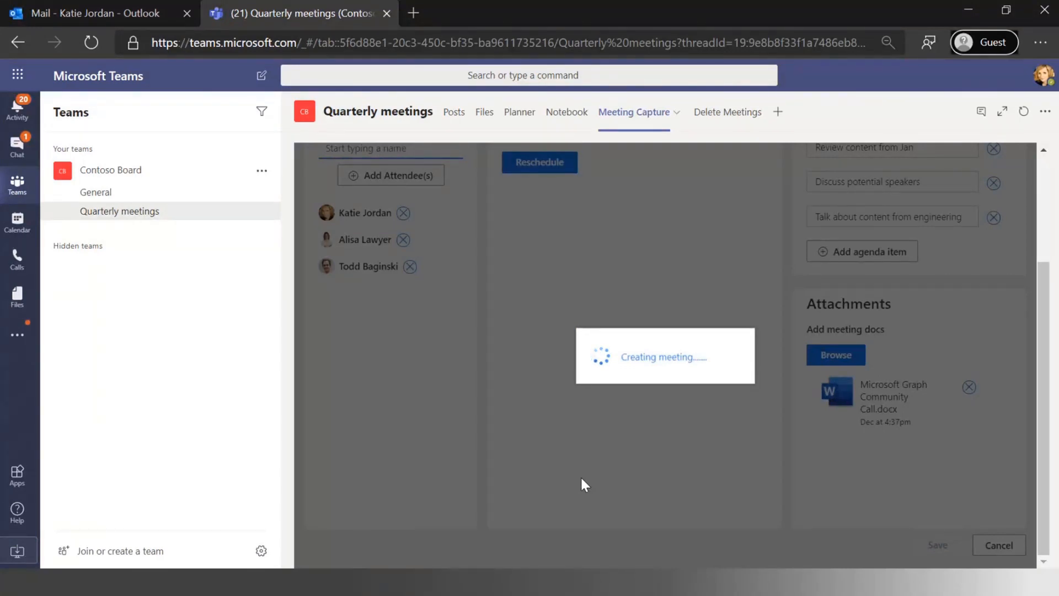
mouse_move(563, 533)
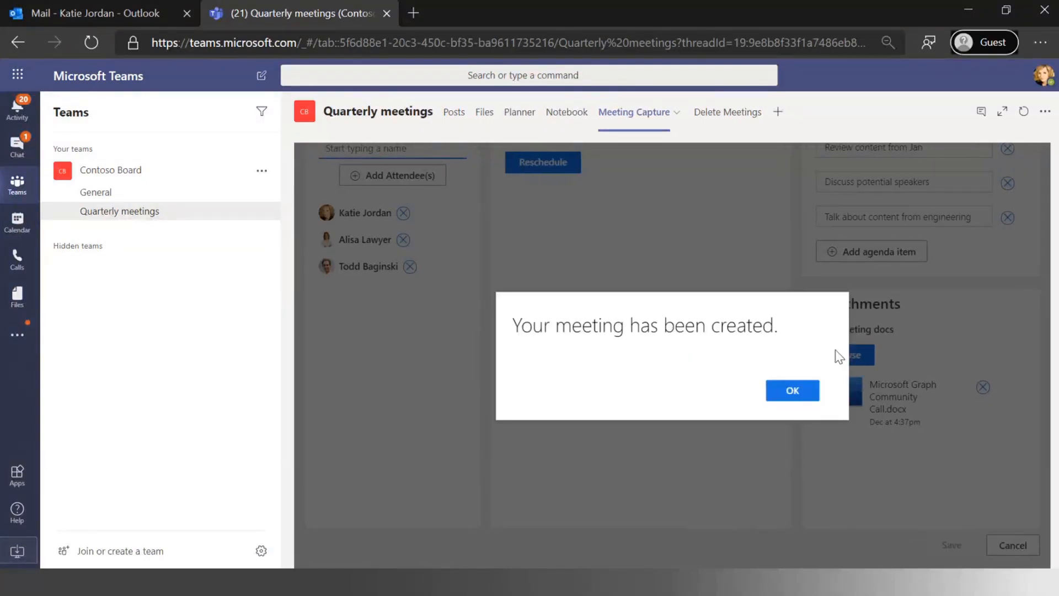
left_click(791, 390)
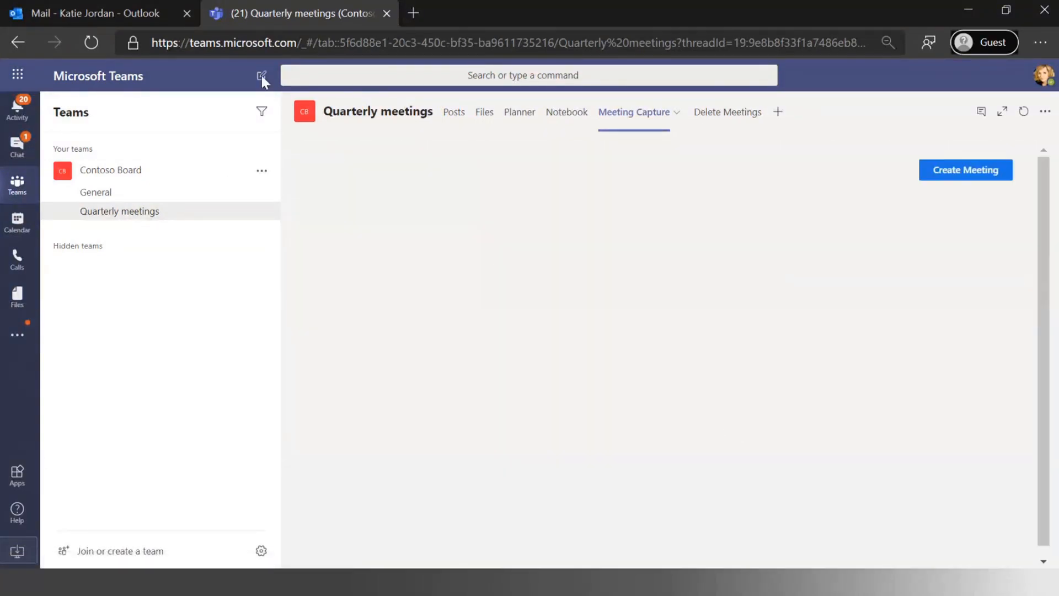
left_click(88, 12)
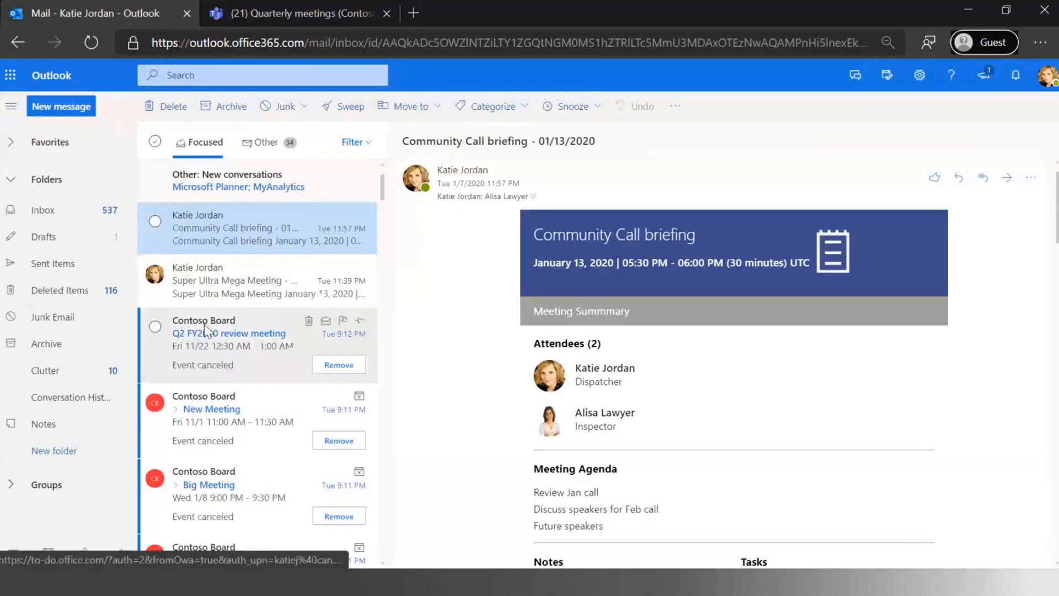
scroll("down", 3)
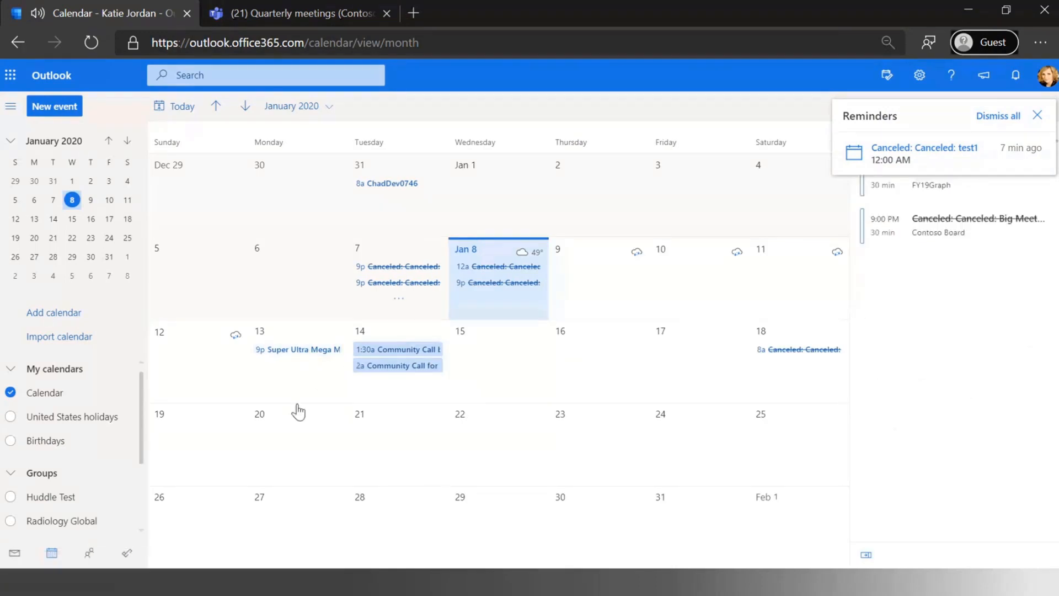
mouse_move(412, 354)
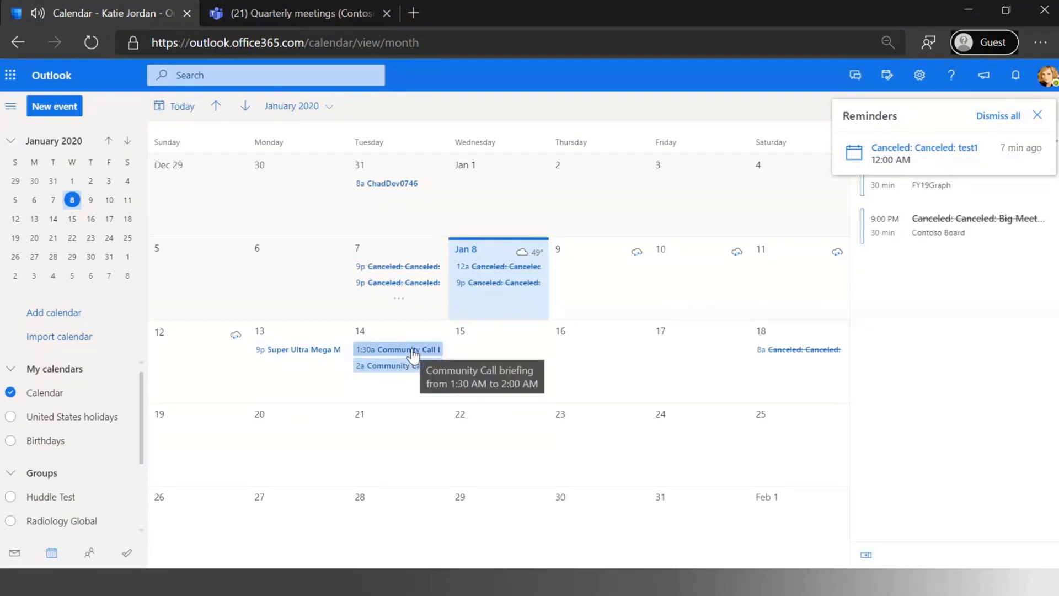
left_click(397, 365)
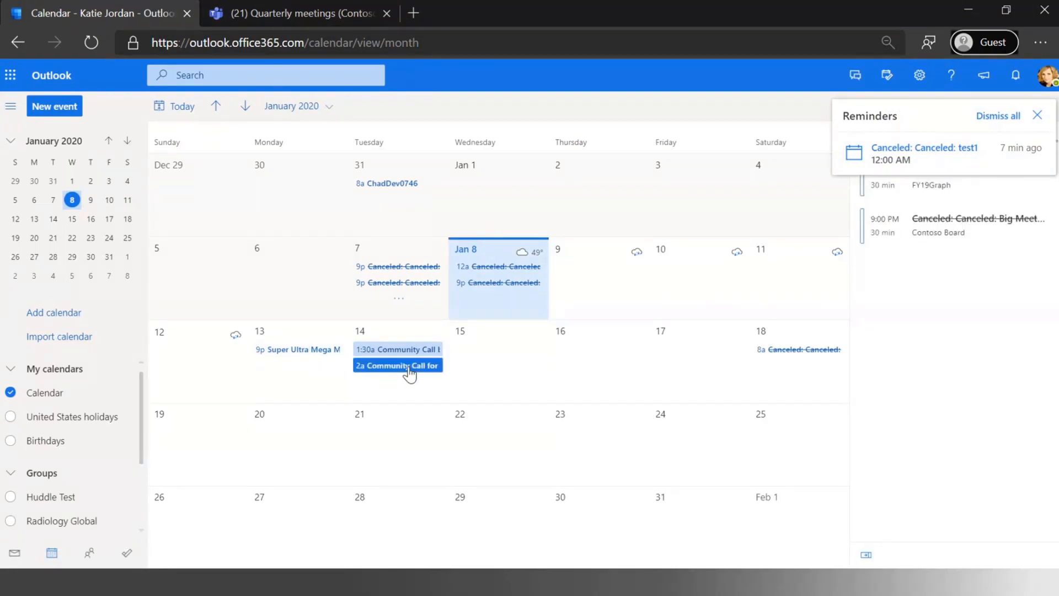
left_click(397, 364)
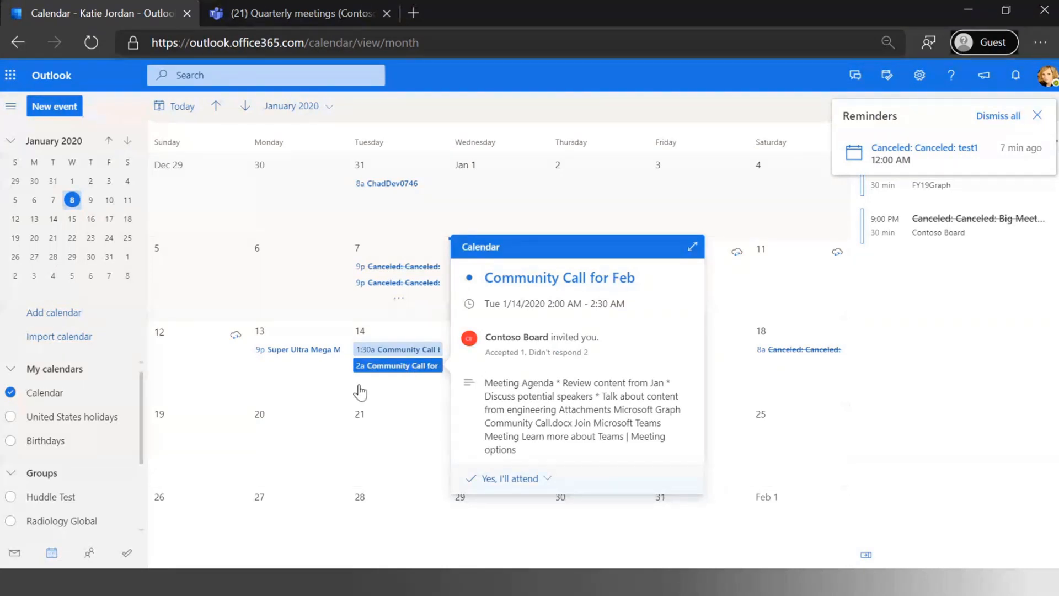
mouse_move(398, 383)
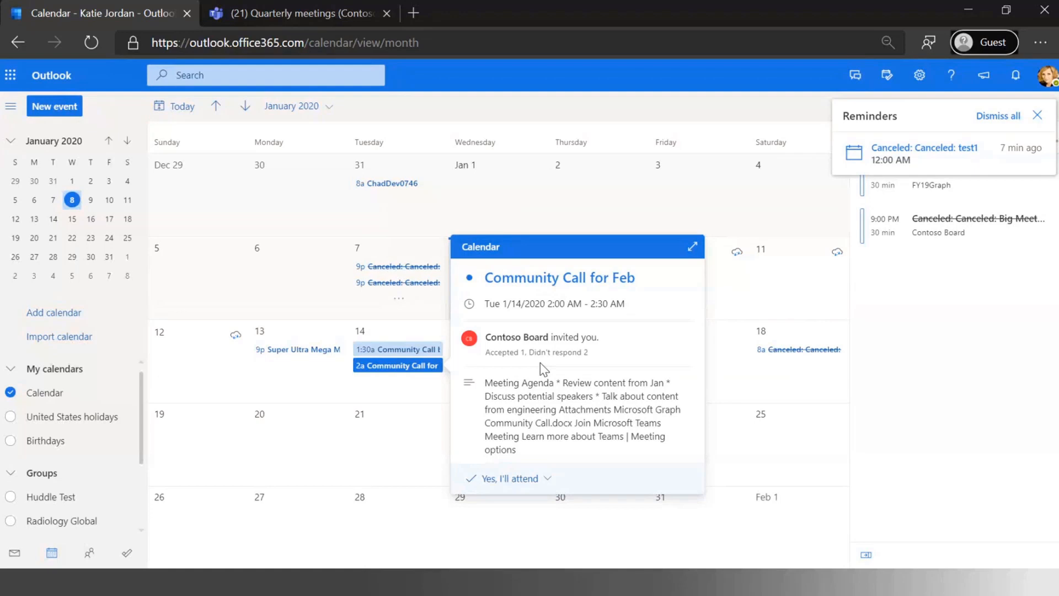
mouse_move(520, 483)
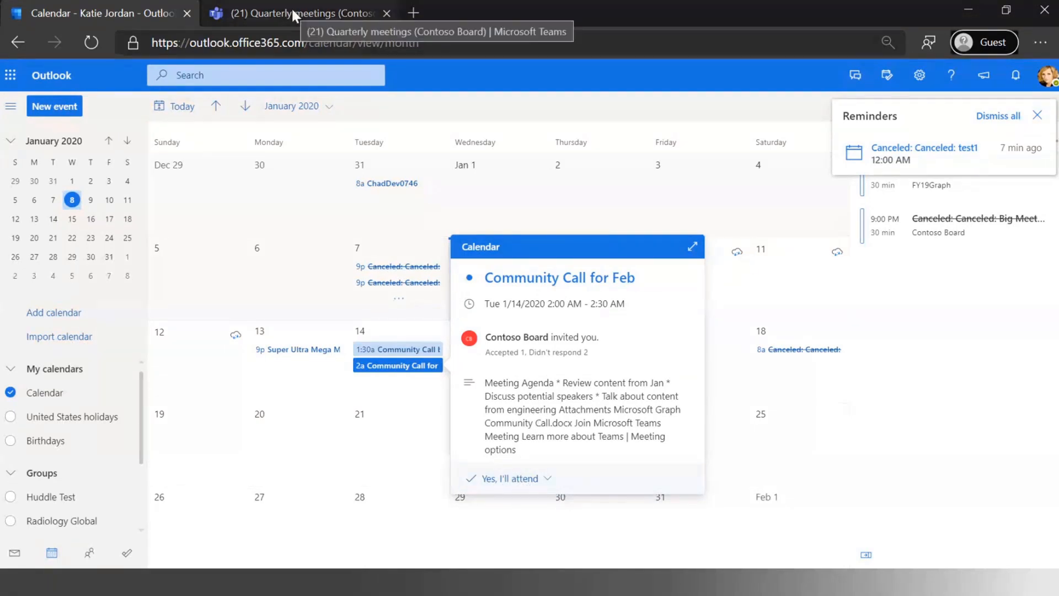
Back in Teams, launch the Community Call for Feb meeting from the meetings list
left_click(297, 12)
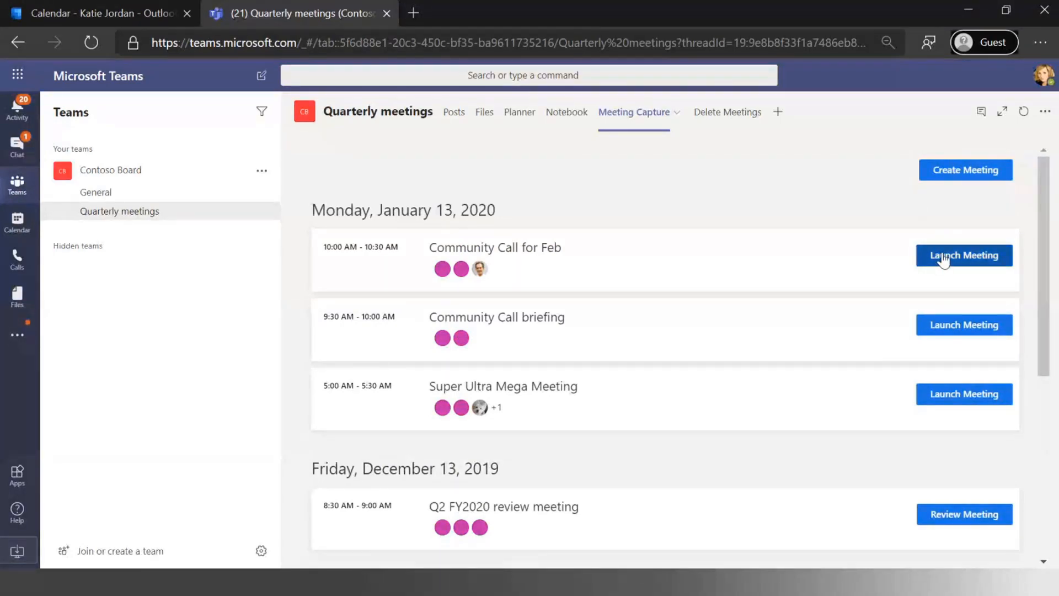
left_click(963, 254)
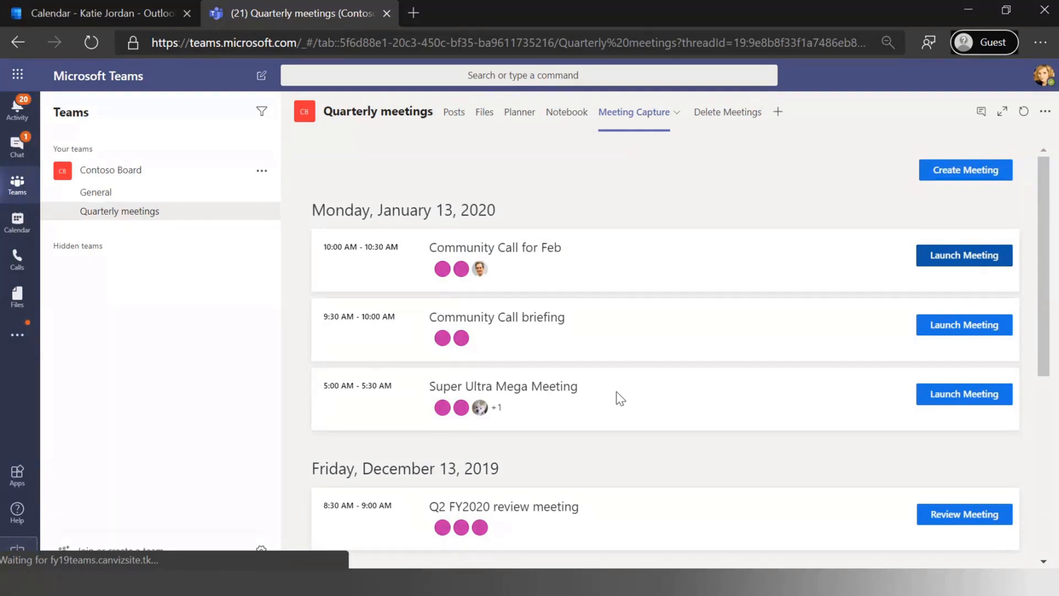
mouse_move(842, 382)
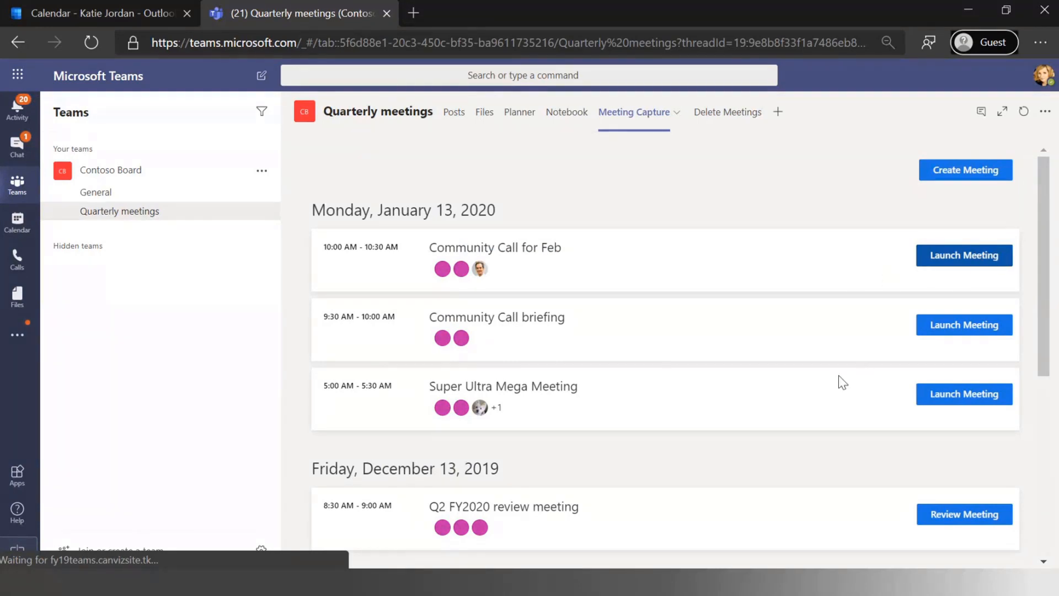
left_click(963, 255)
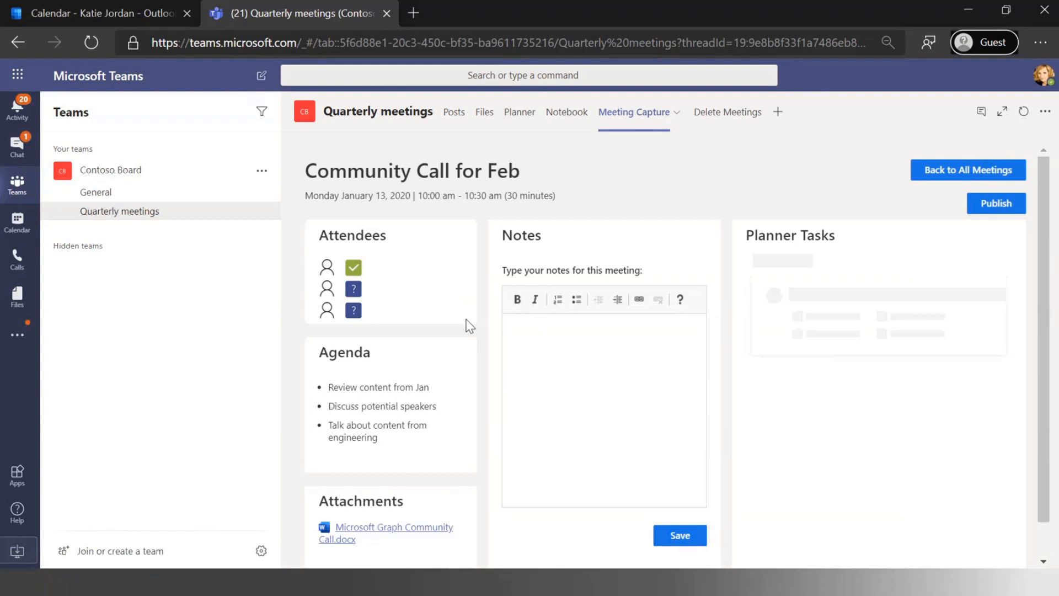
mouse_move(821, 318)
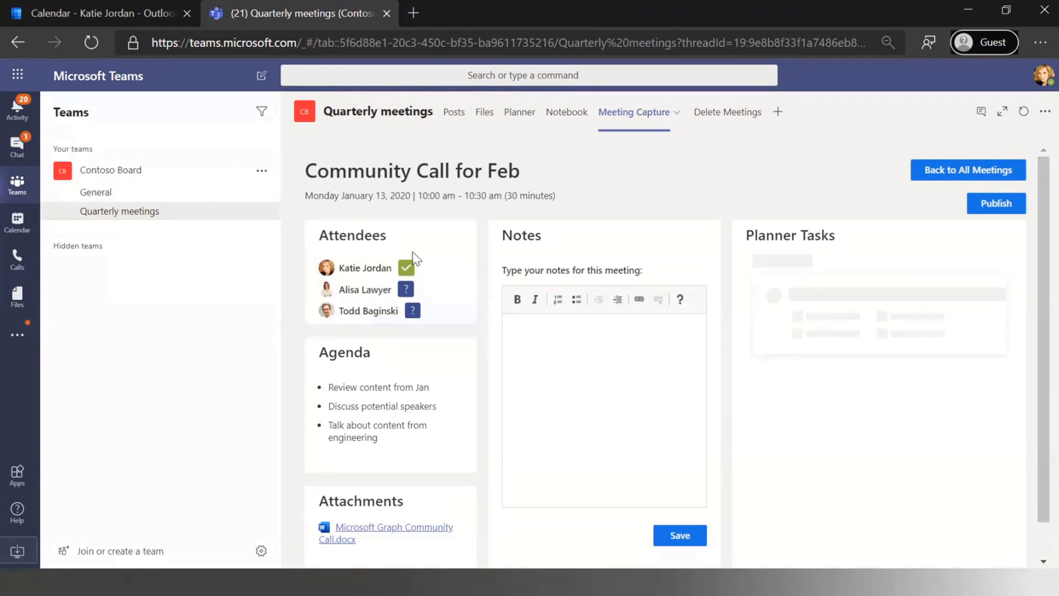
Type the meeting notes, save them, and dismiss the saved confirmation
double_click(364, 267)
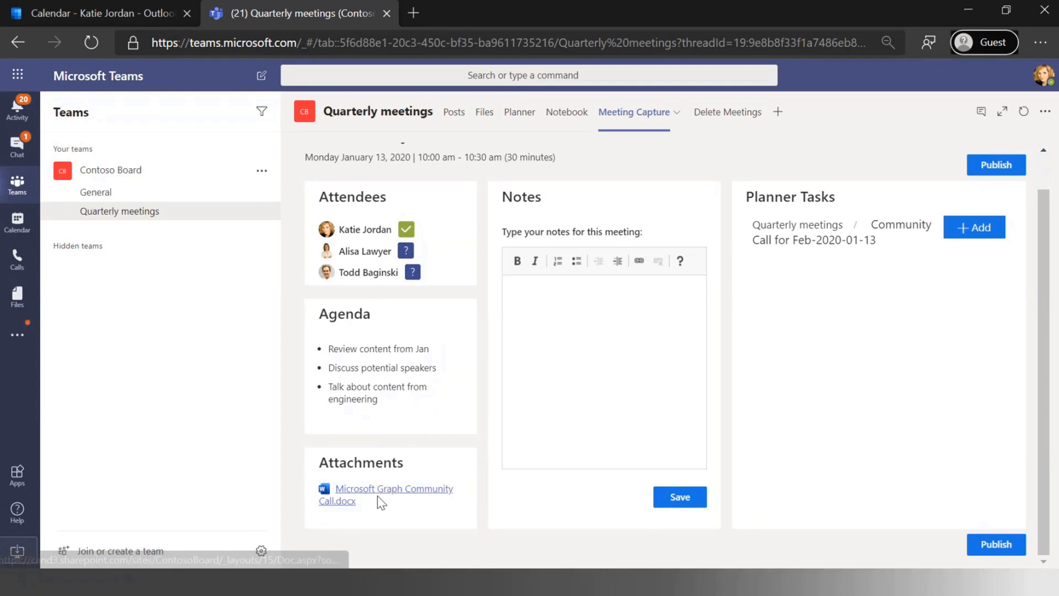
mouse_move(553, 280)
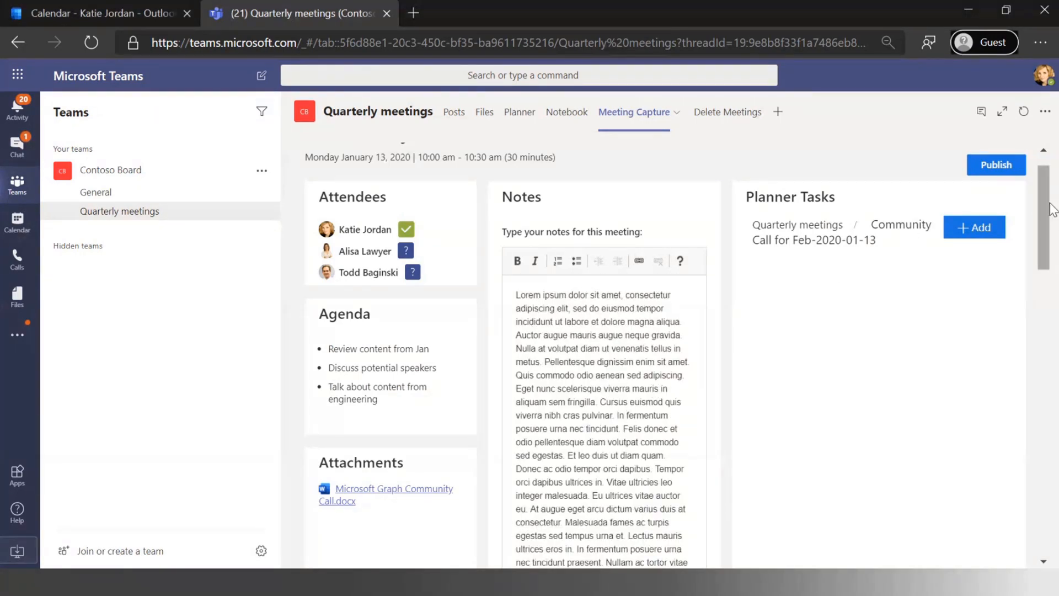
scroll("down", 3)
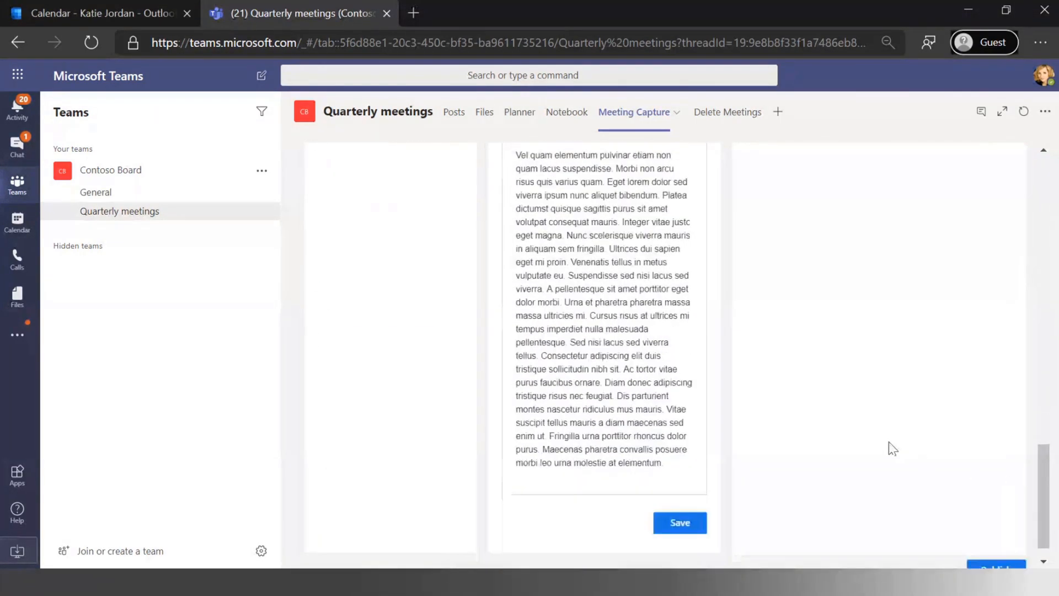
left_click(680, 522)
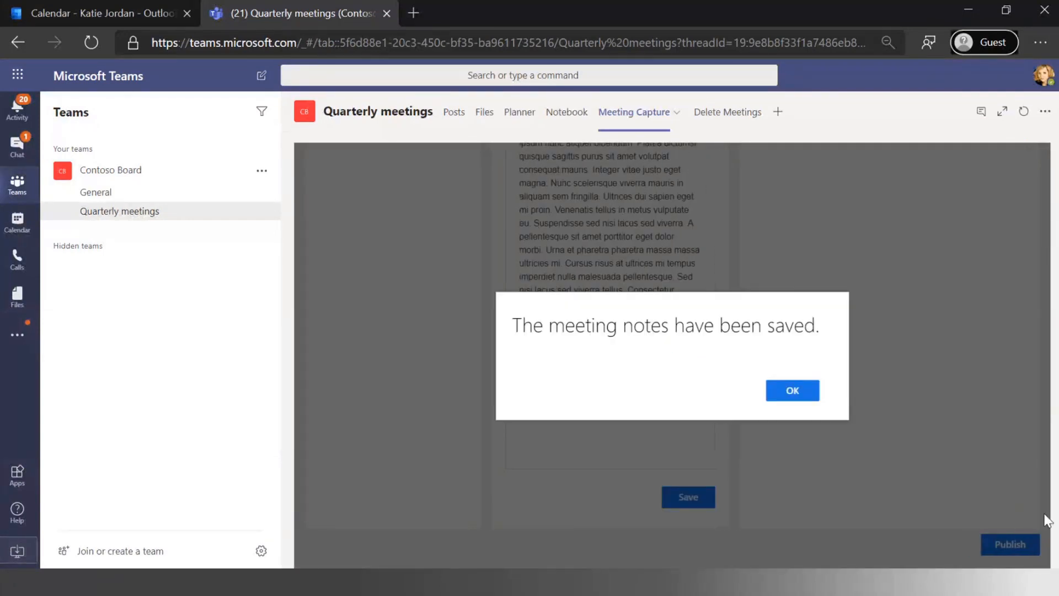
left_click(791, 391)
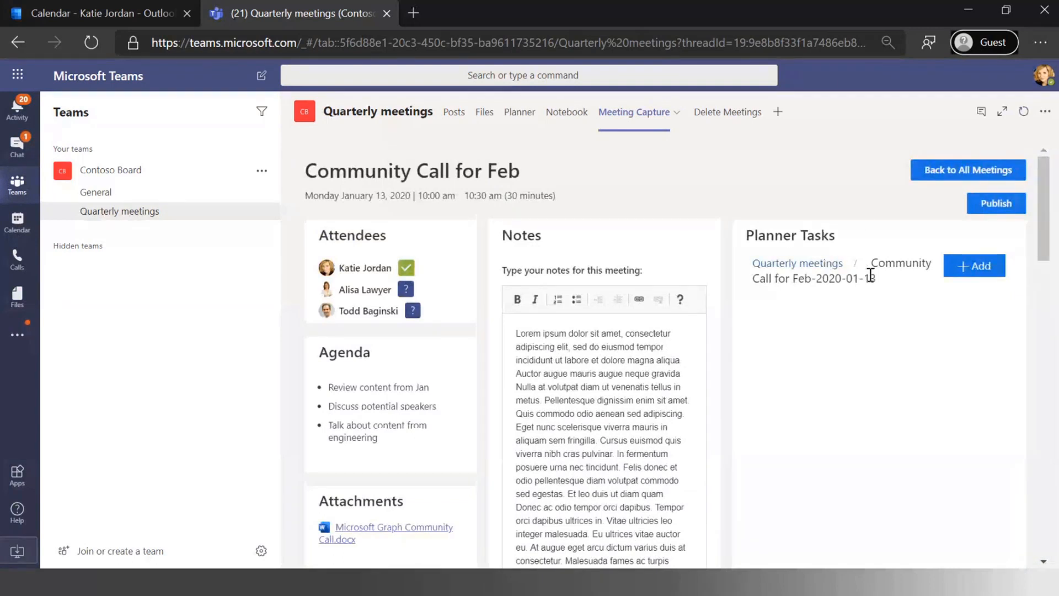
Add Planner task 'Catch up with new speakers for Mar', assigned via 'alis', due January 20
left_click(972, 264)
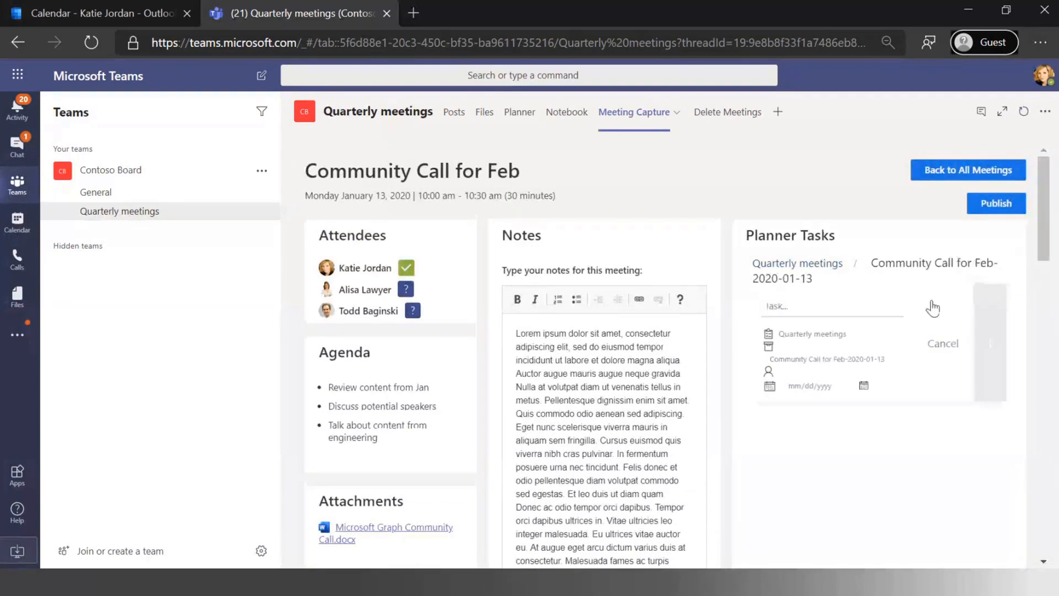
left_click(832, 305)
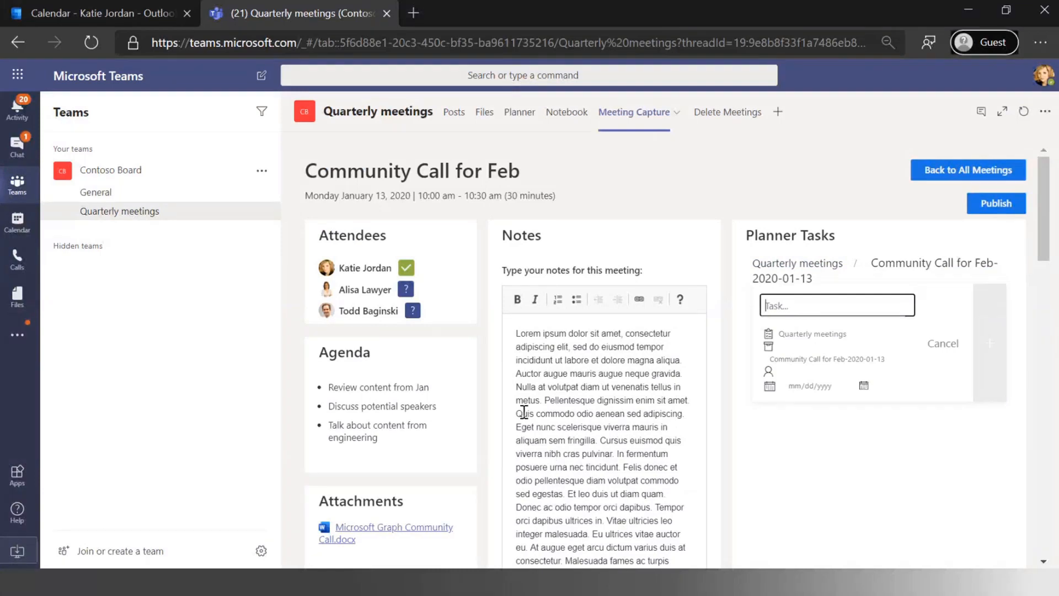
type("Catch up with")
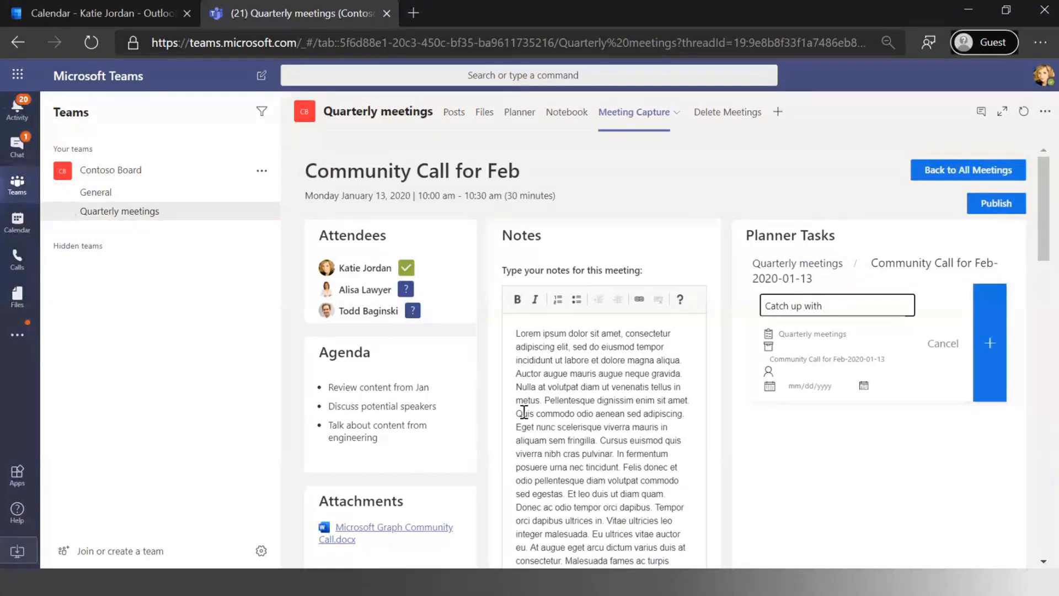
type("new speakers")
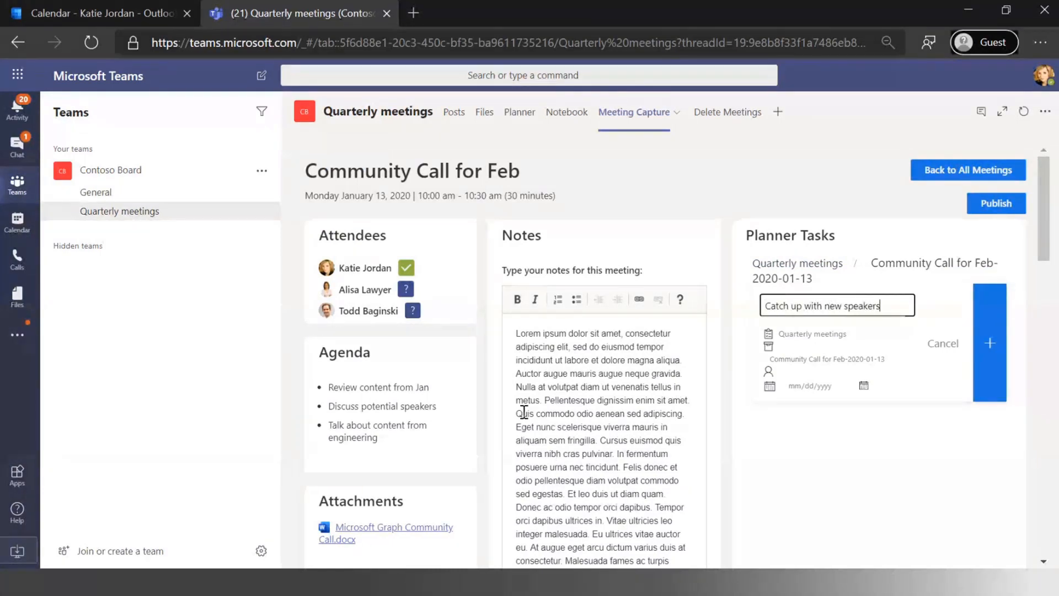
type("for Ma")
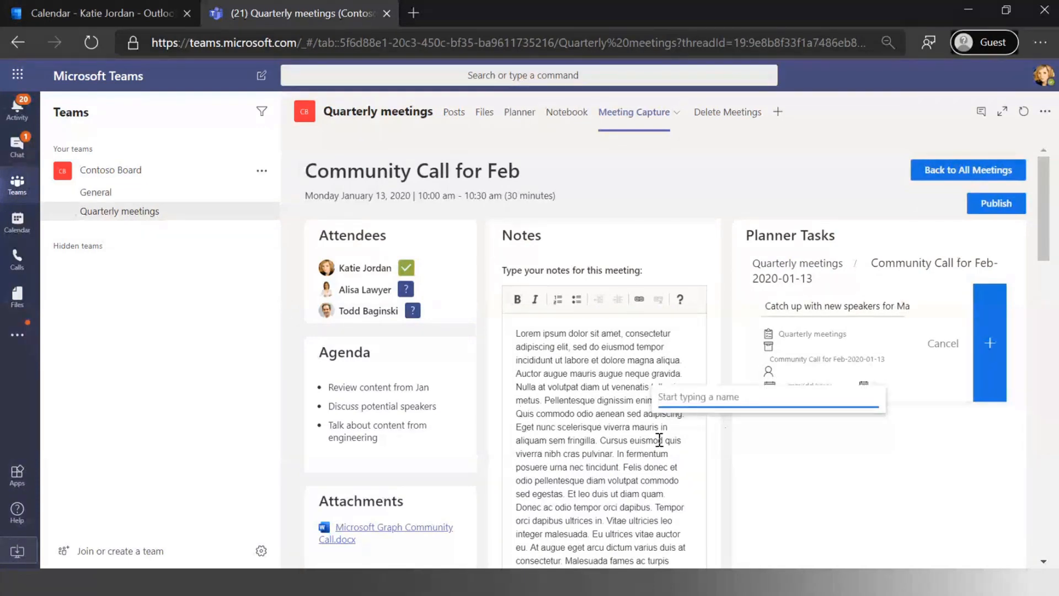
type("alis")
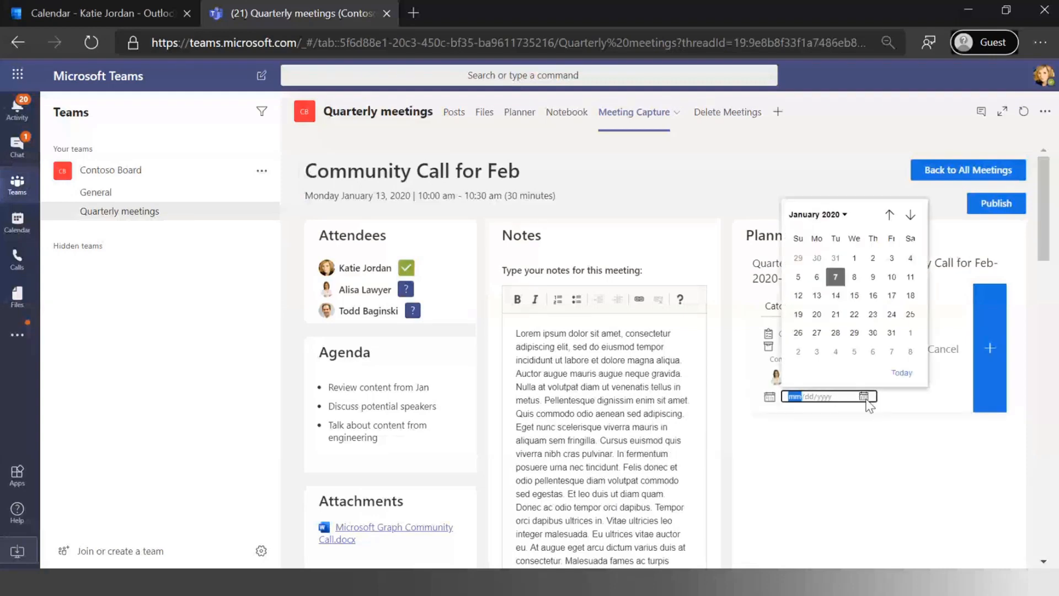
mouse_move(816, 314)
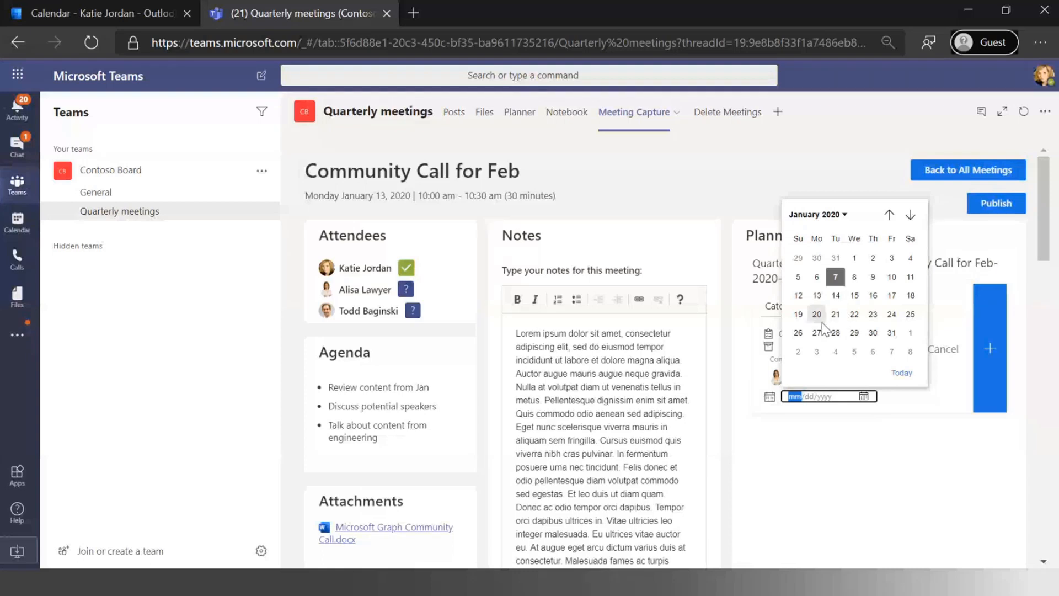
left_click(816, 313)
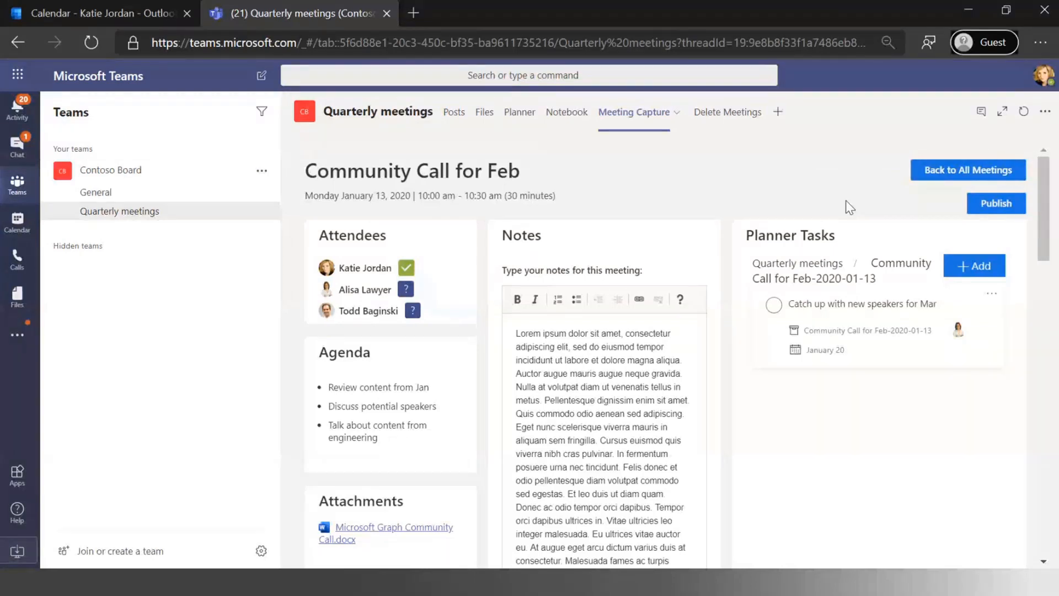
mouse_move(922, 234)
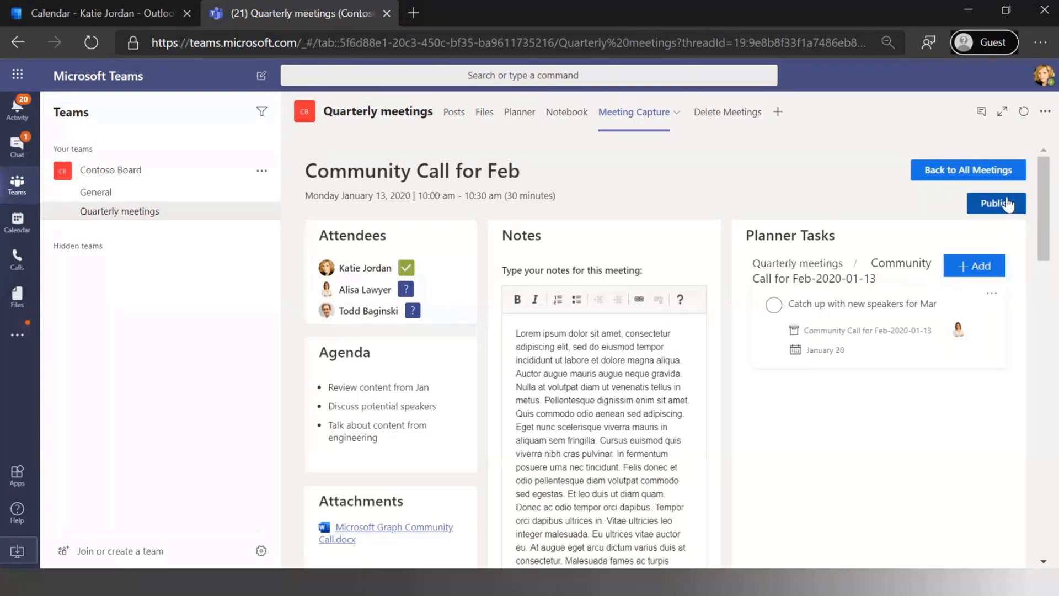
Publish the Community Call for Feb meeting and acknowledge the published message
left_click(996, 203)
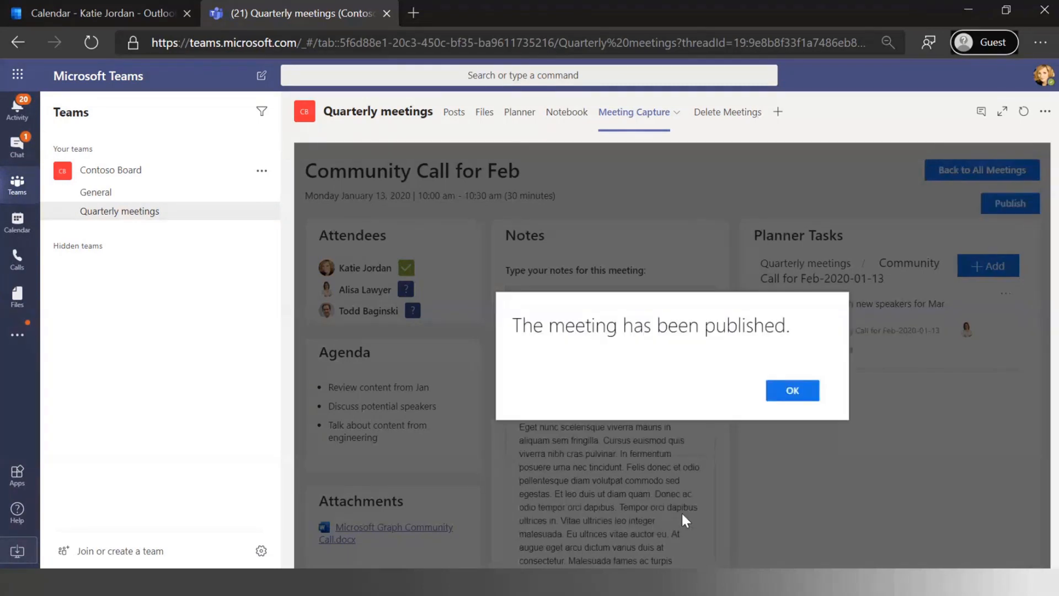
left_click(792, 390)
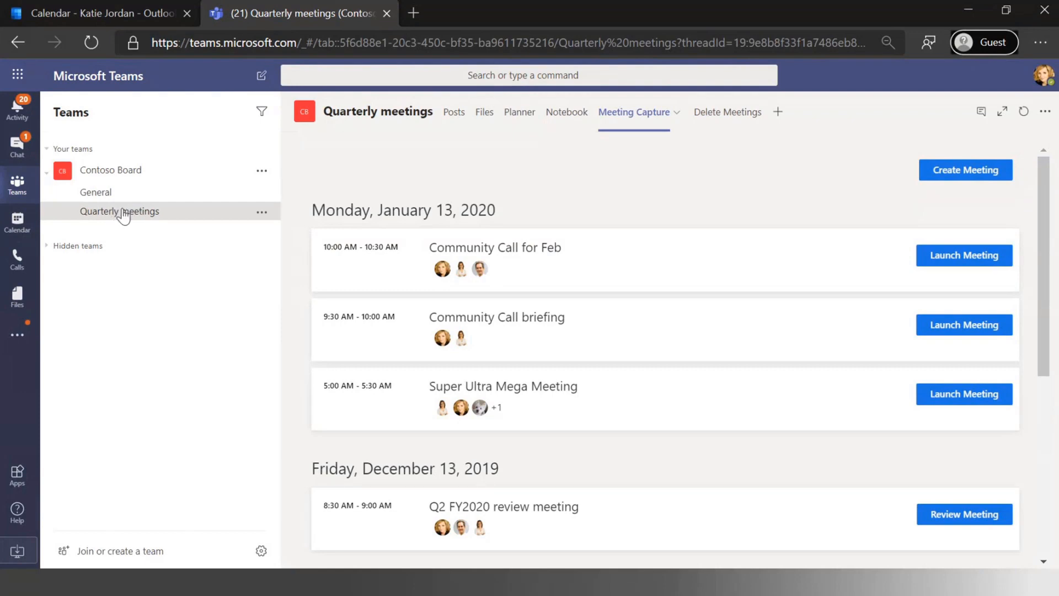
mouse_move(133, 216)
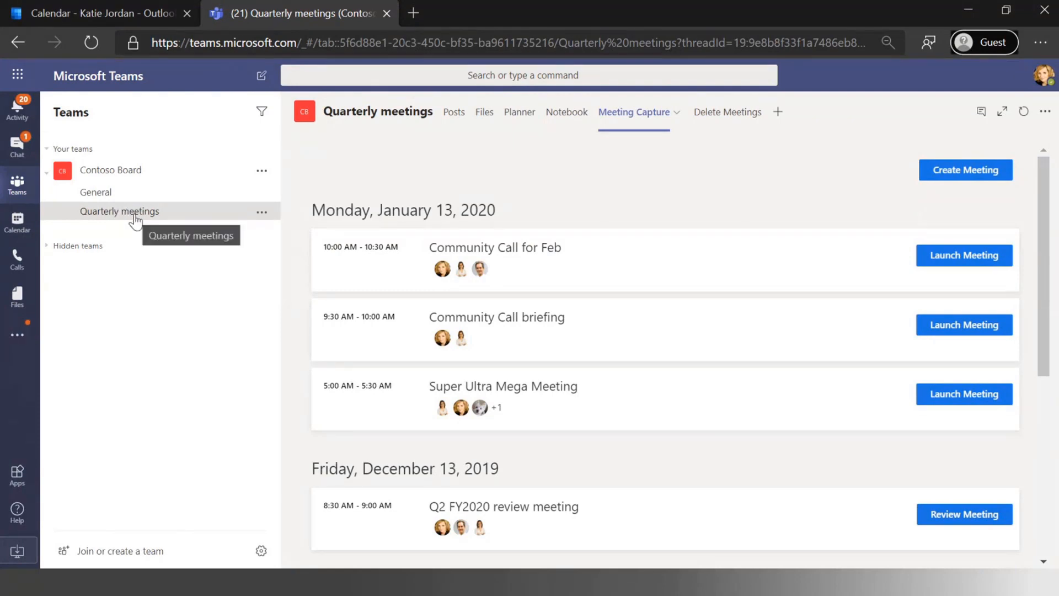
mouse_move(625, 298)
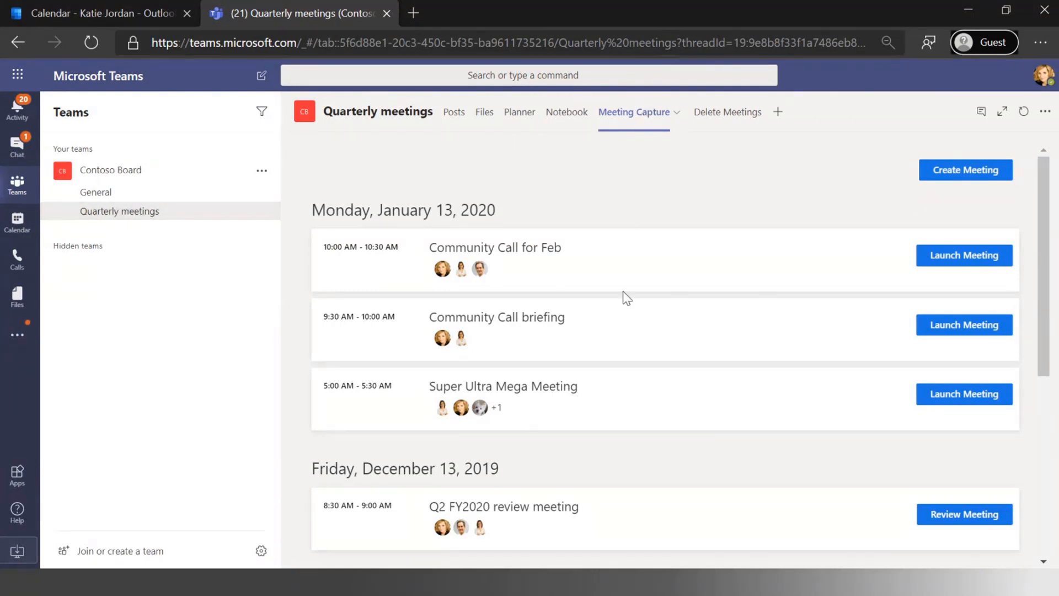
Review the Meeting Capture meetings list, then switch to the Outlook calendar showing Community Call for Feb
scroll("down", 3)
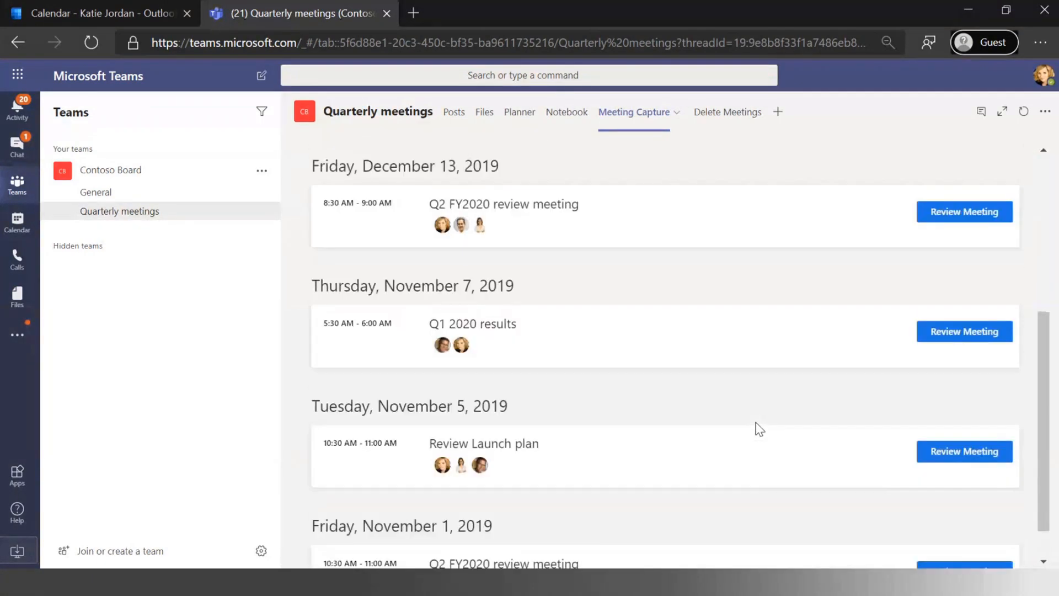
scroll("up", 3)
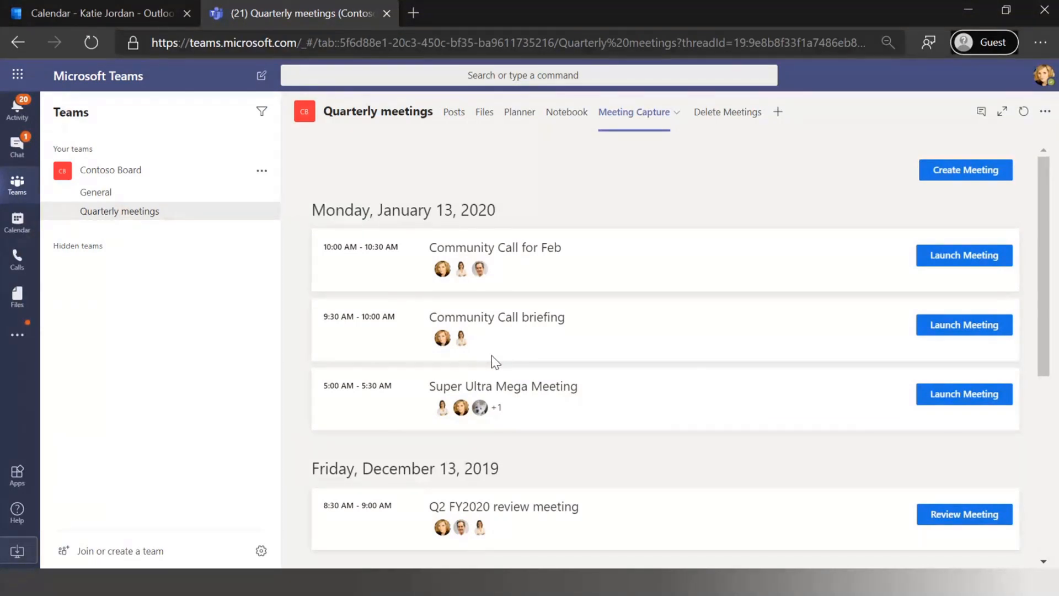
left_click(94, 13)
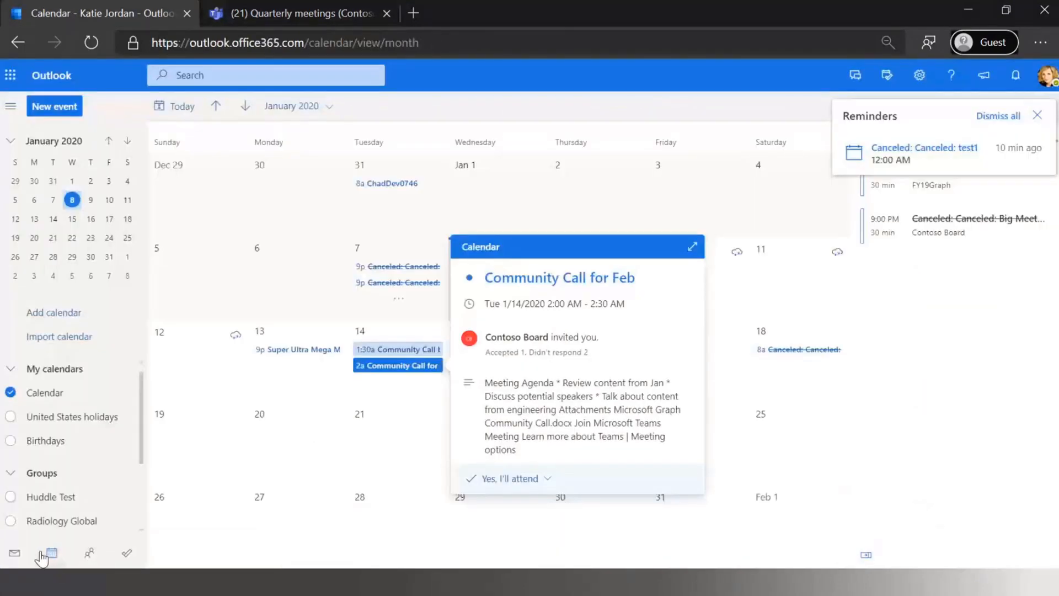
Read the Community Call for Feb summary email in Mail and open its notes in OneNote
left_click(14, 553)
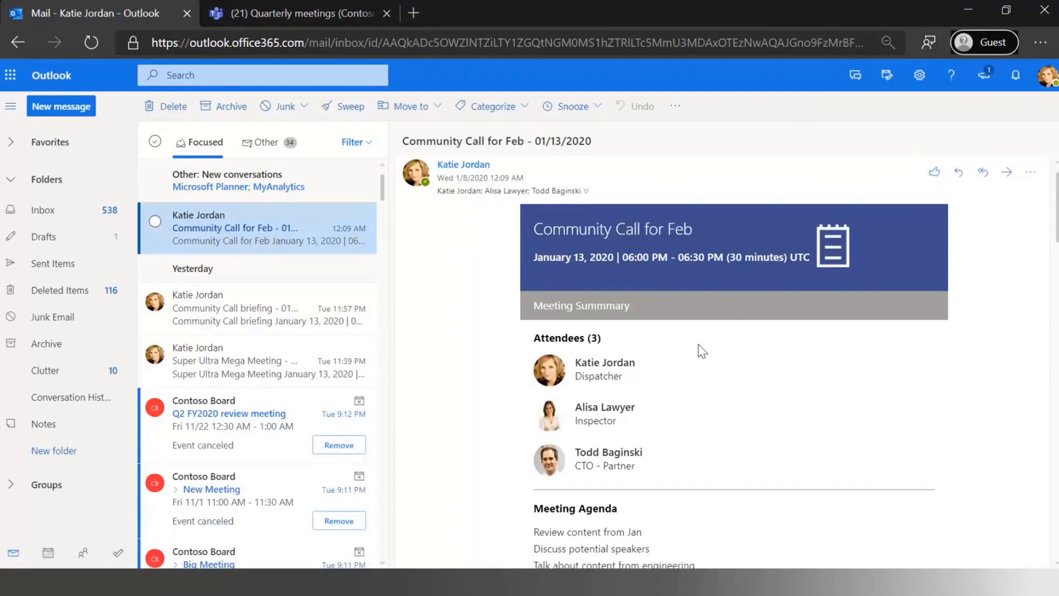
scroll("down", 3)
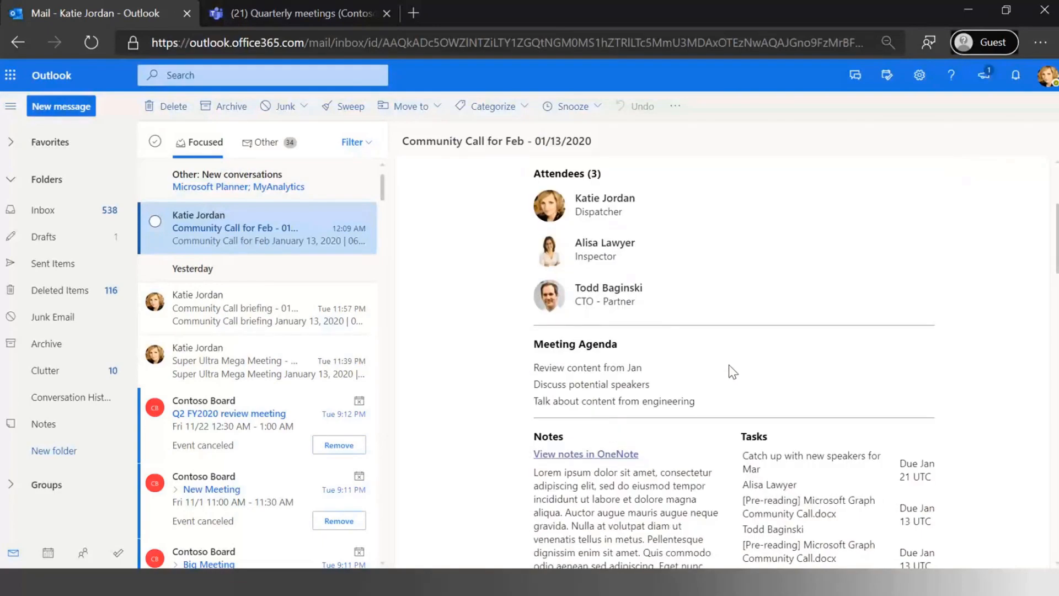
scroll("down", 3)
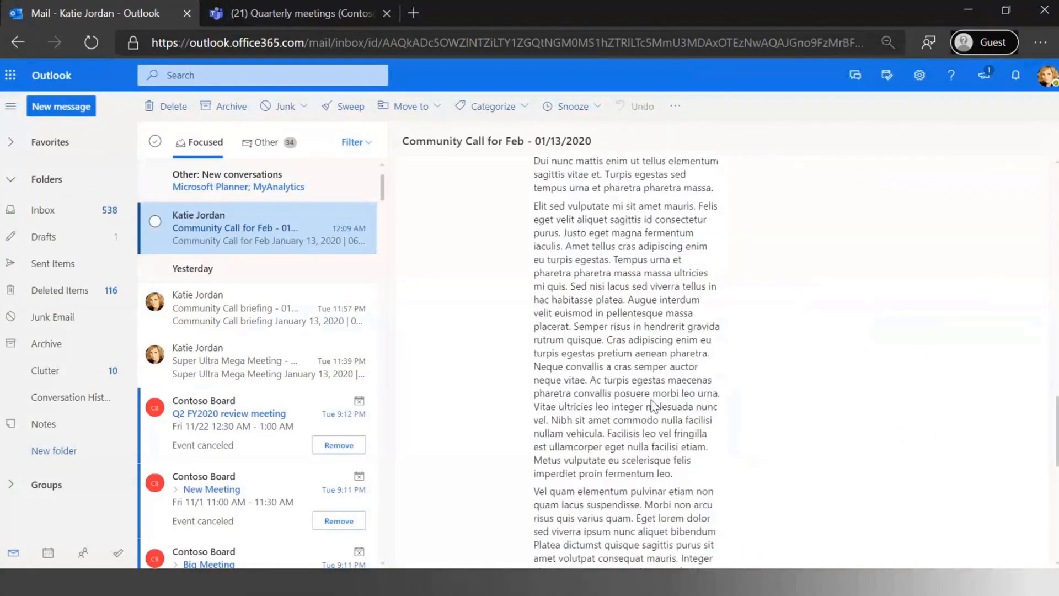
scroll("down", 3)
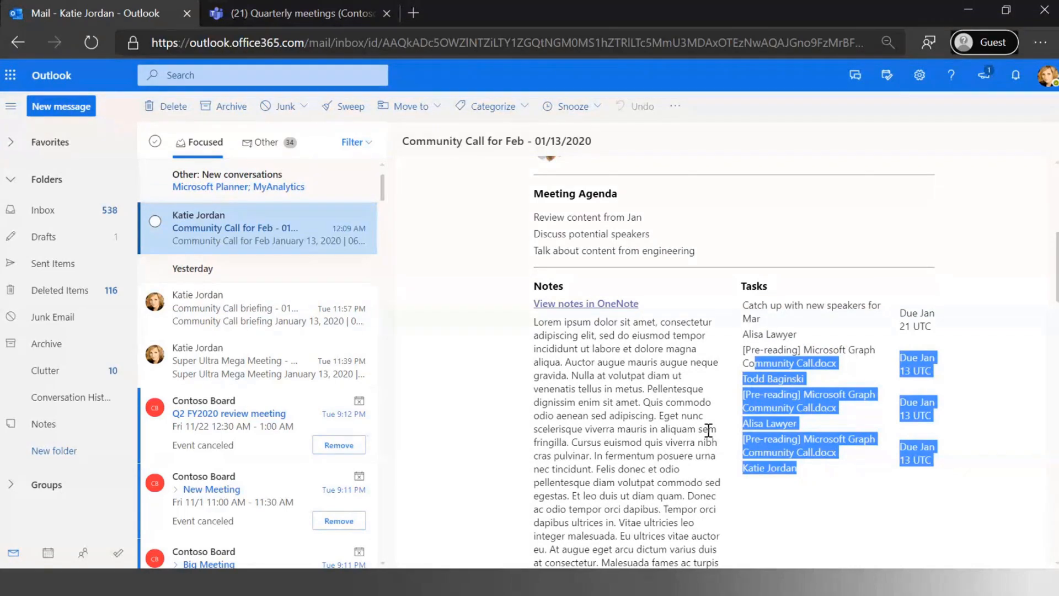
mouse_move(479, 370)
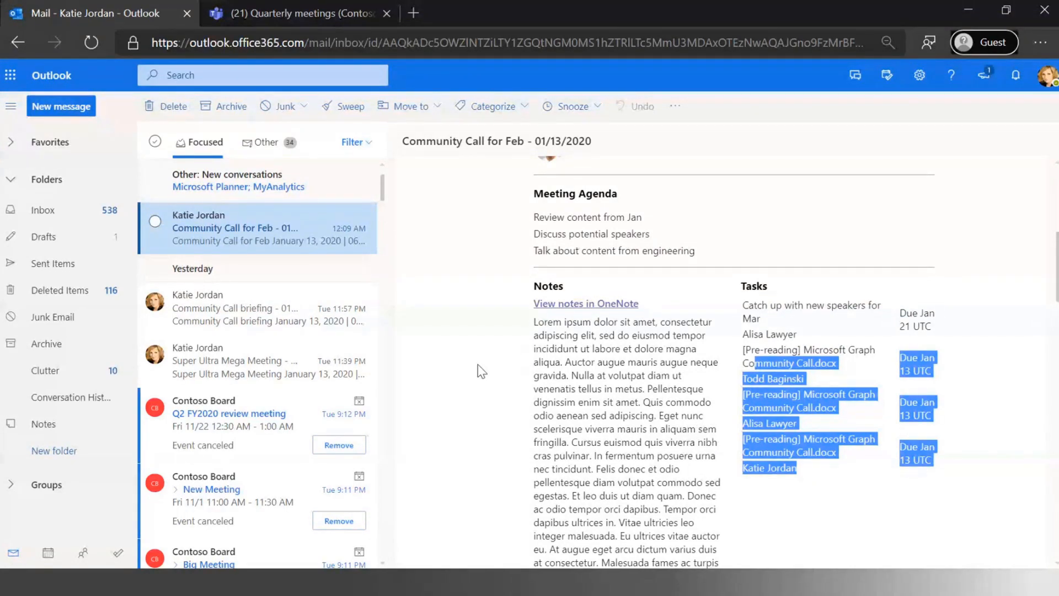
mouse_move(638, 289)
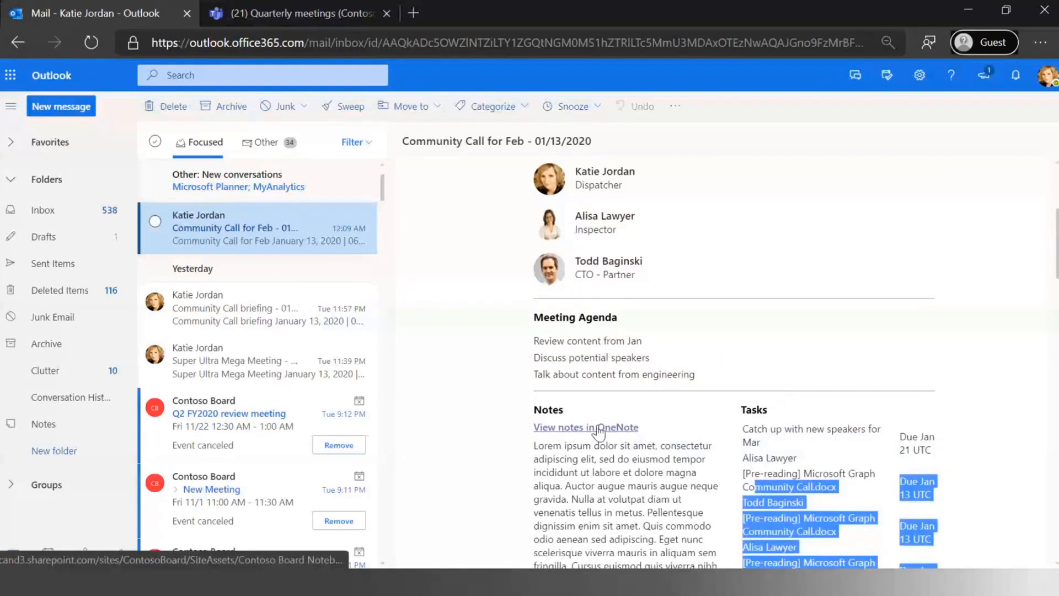
left_click(586, 427)
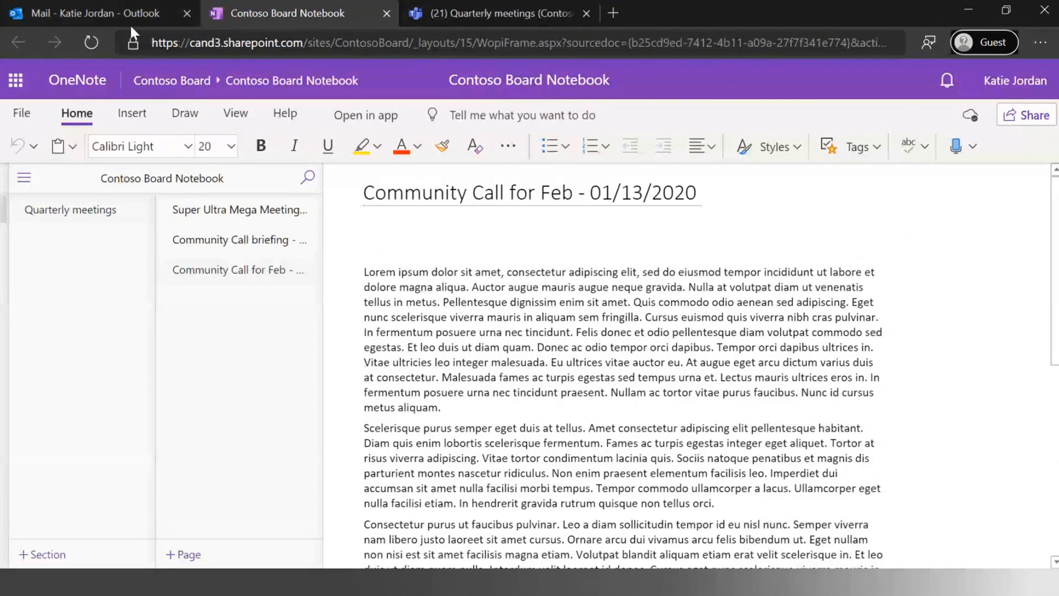
View the Super Ultra Mega Meeting and Community Call briefing pages, then return to Teams
left_click(498, 13)
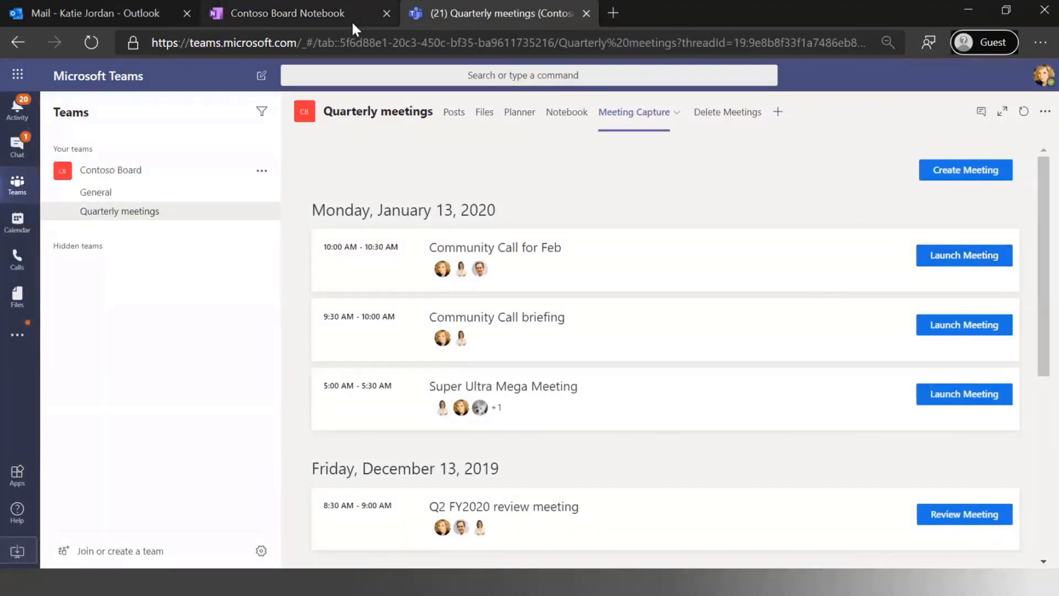
left_click(286, 13)
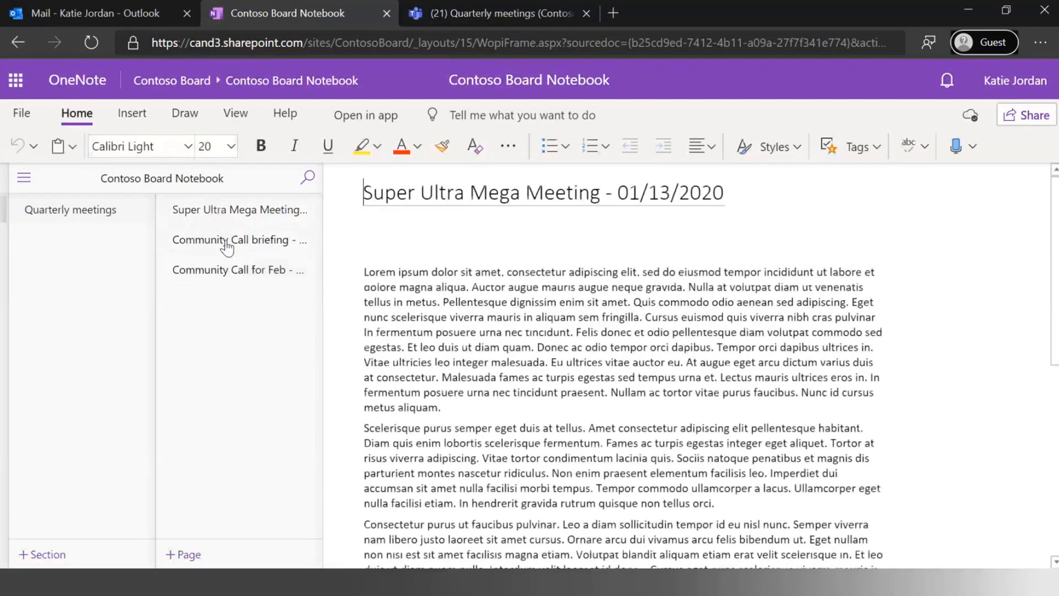
scroll("down", 3)
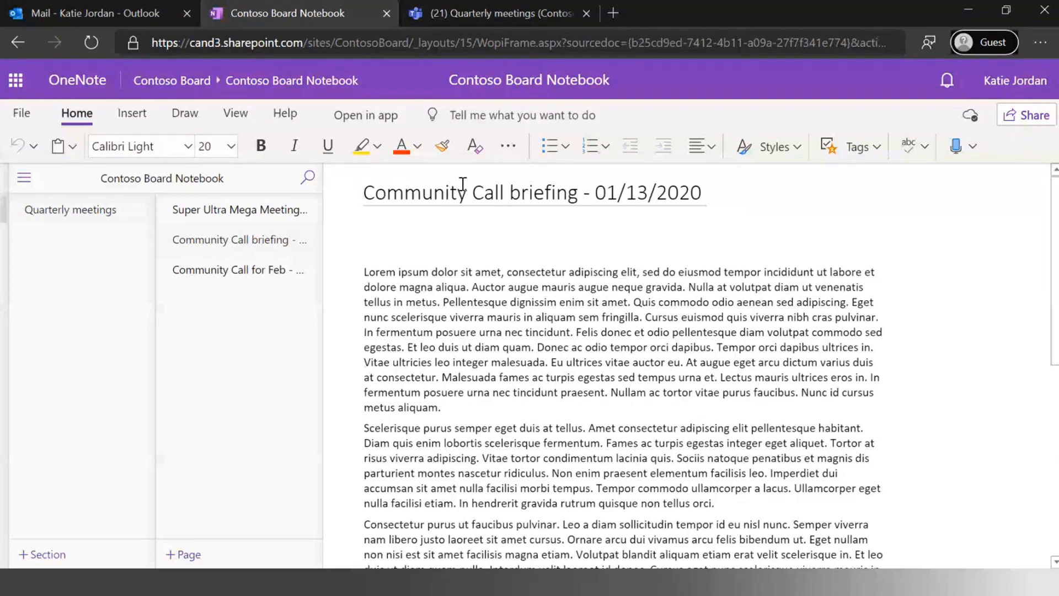
mouse_move(328, 146)
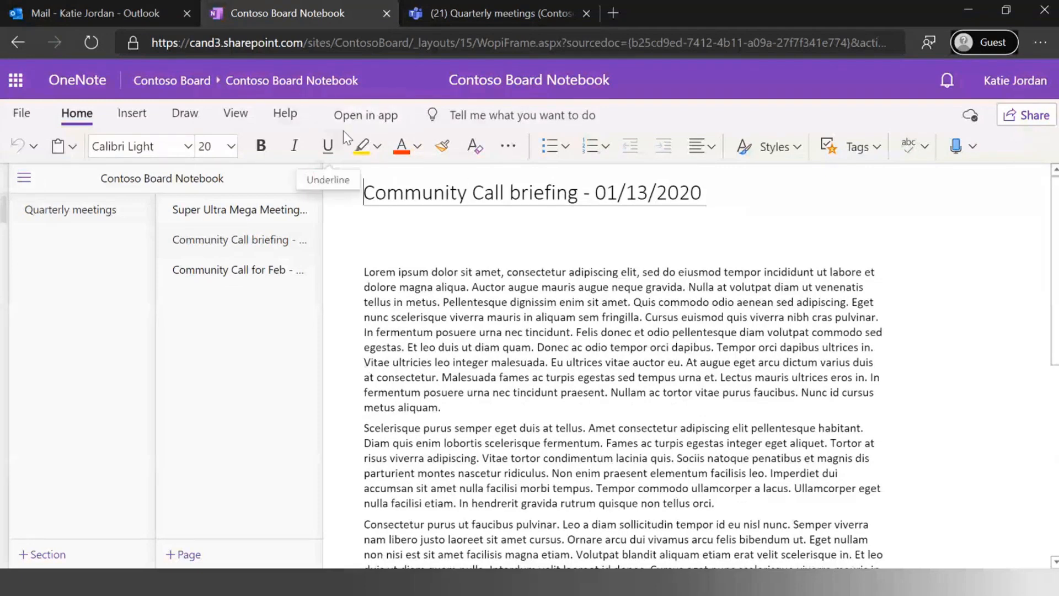
mouse_move(308, 178)
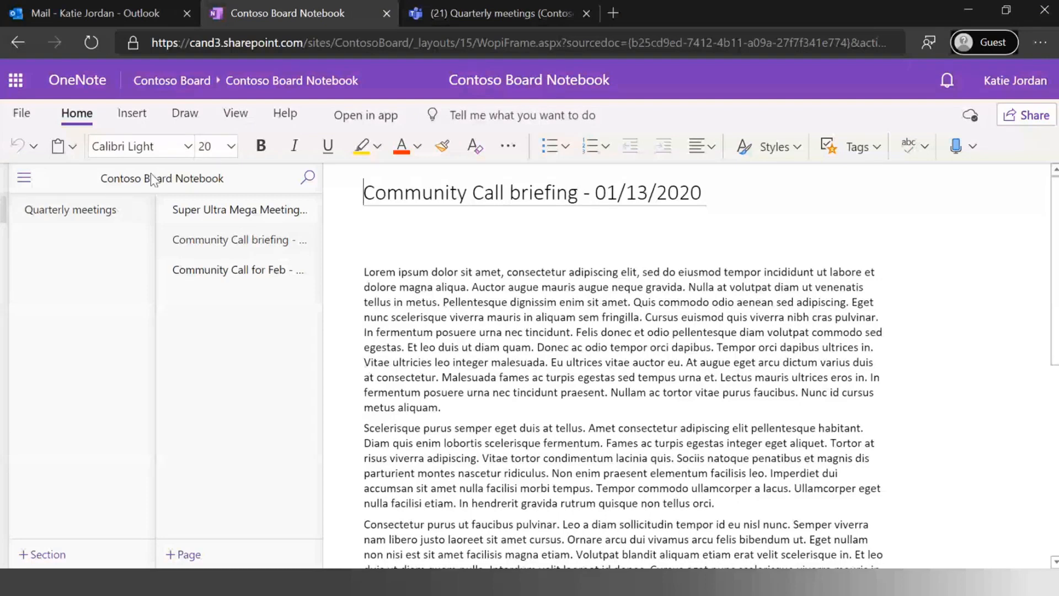
left_click(499, 13)
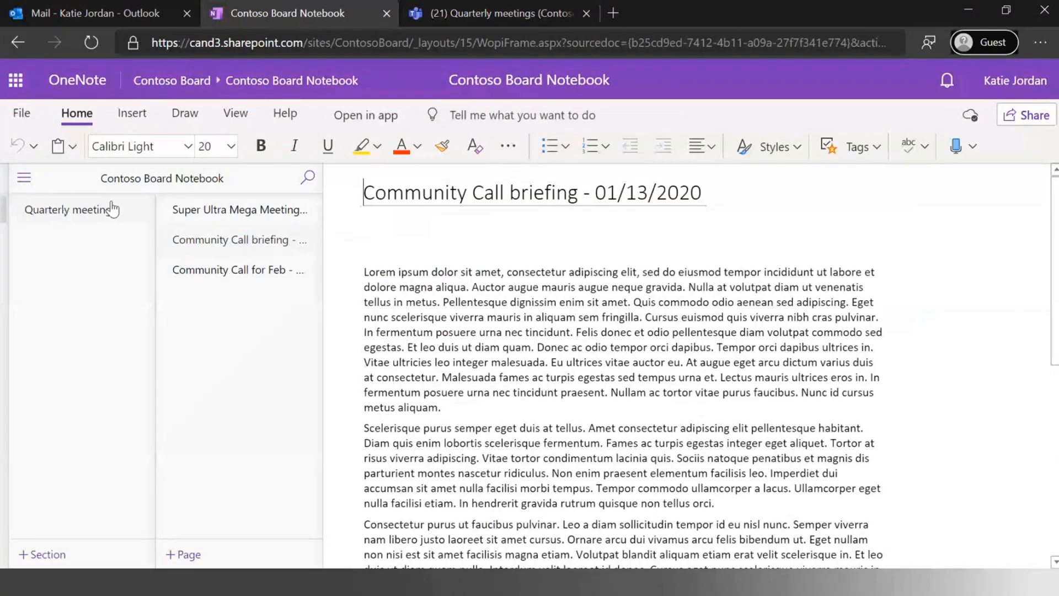
left_click(496, 13)
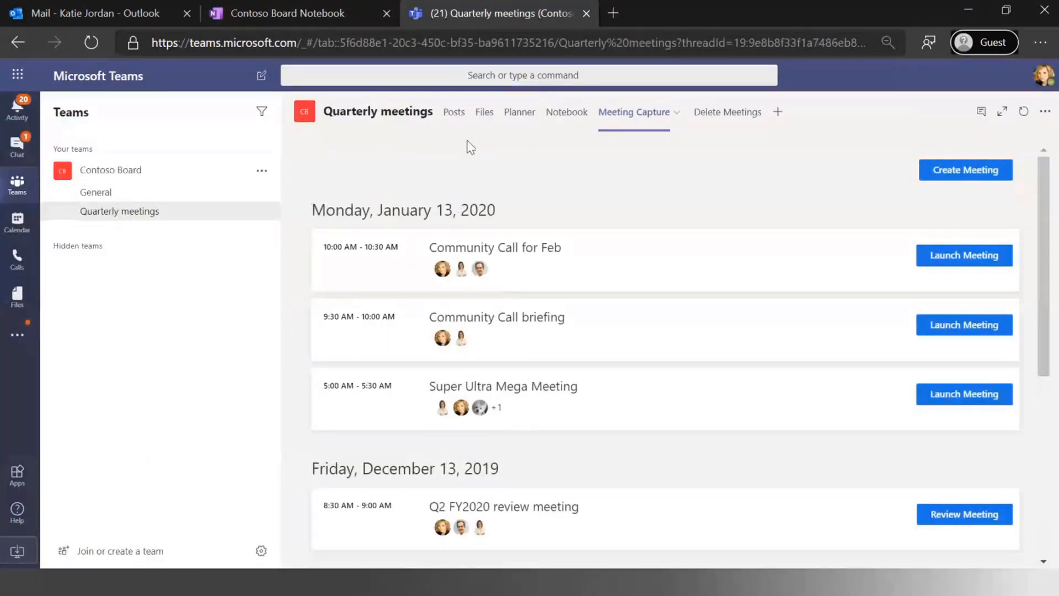
Launch Community Call for Feb from Meeting Capture to show its notes and Planner task
left_click(297, 13)
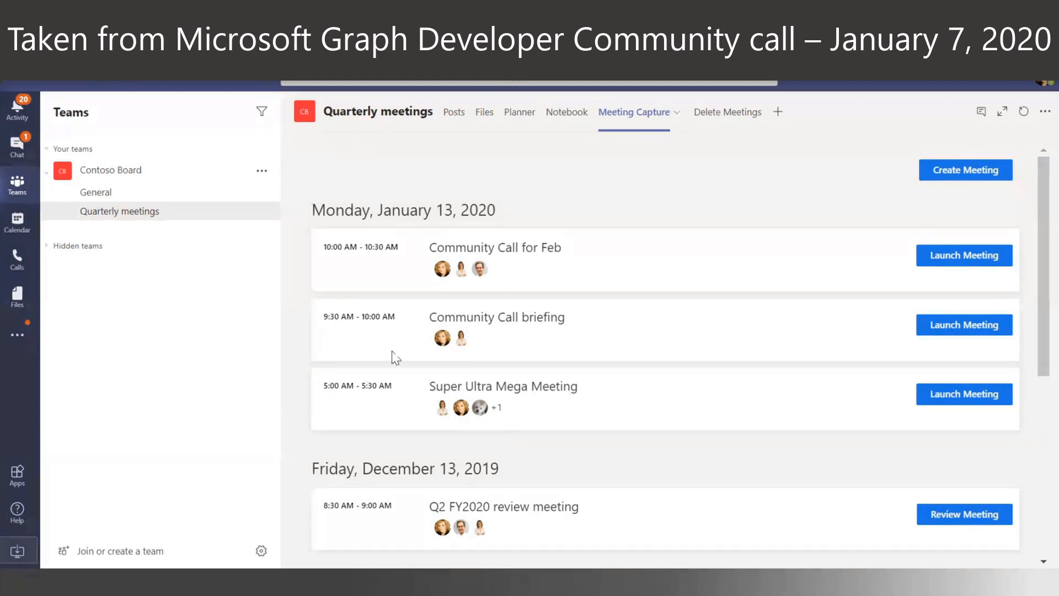
left_click(963, 325)
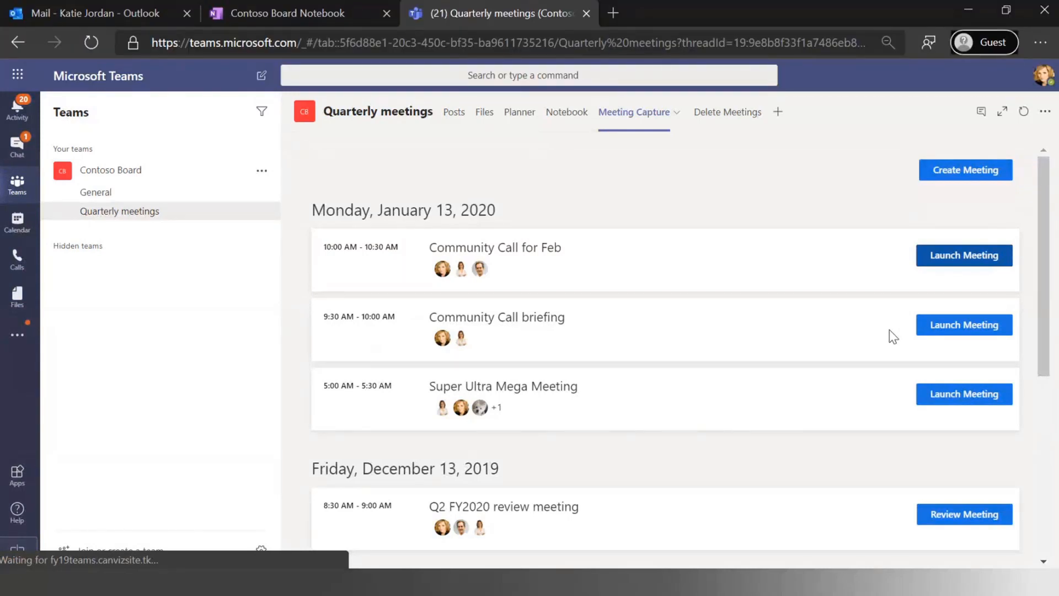
left_click(964, 255)
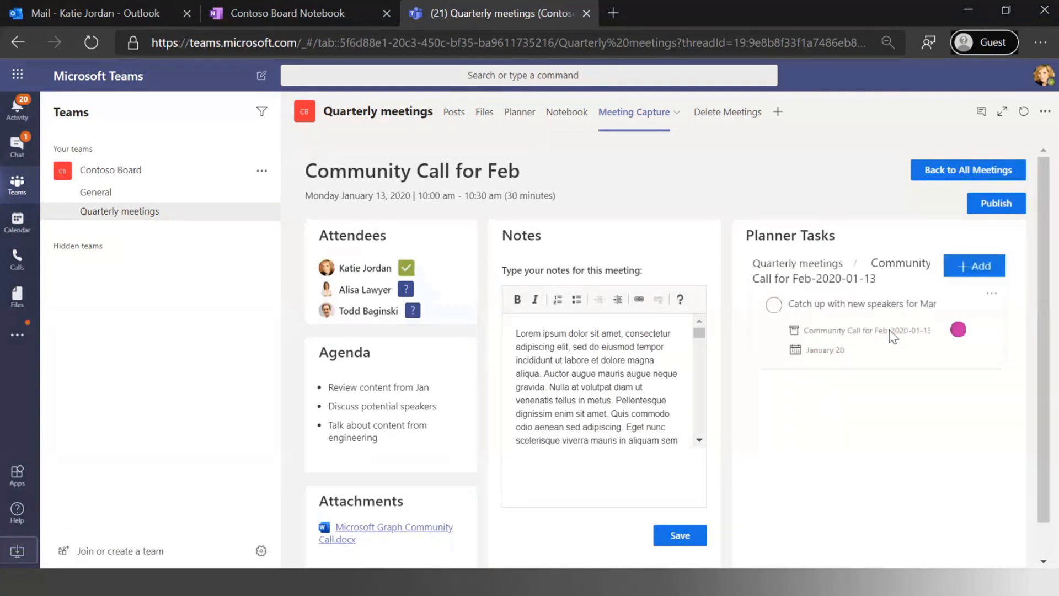